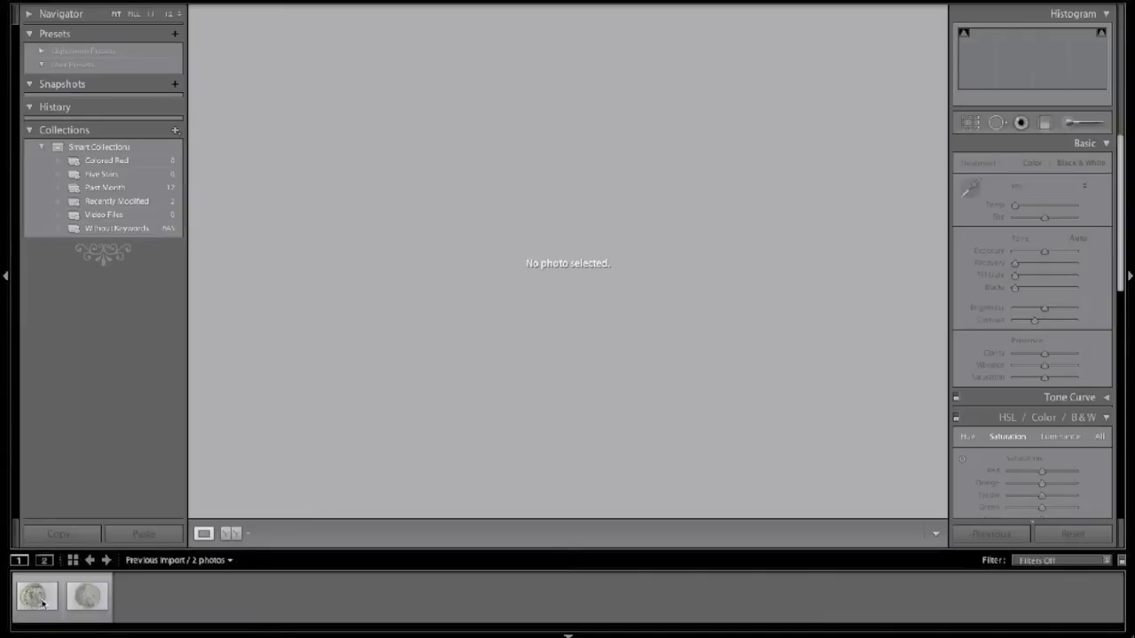
pyautogui.moveTo(39, 603)
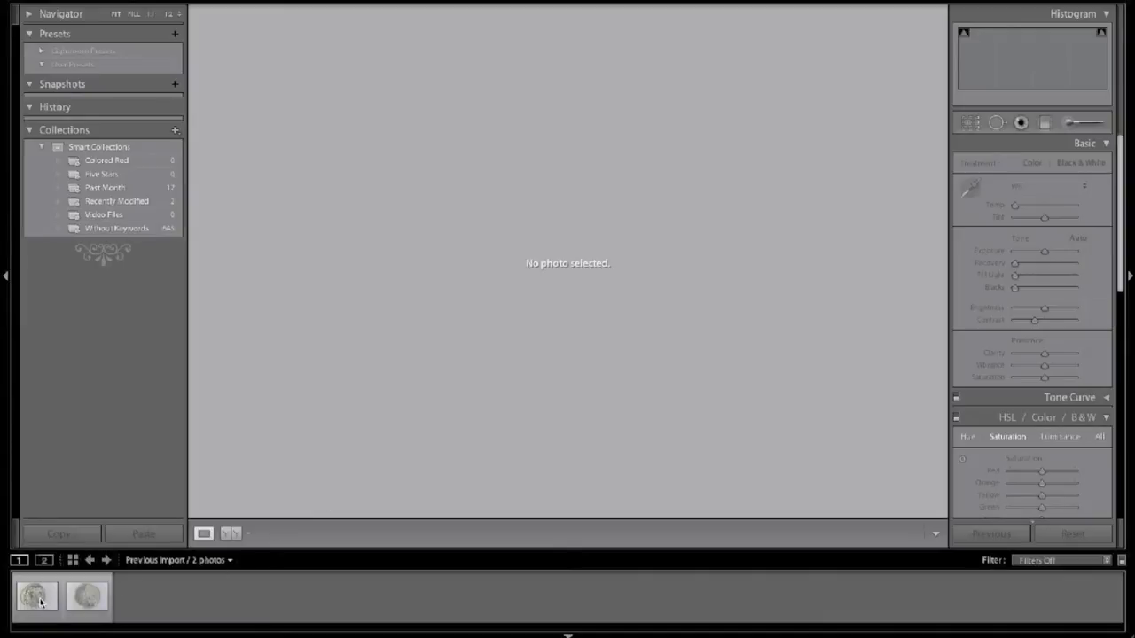
# Show the portrait side and add the second coin photo to the selection.
pyautogui.click(86, 596)
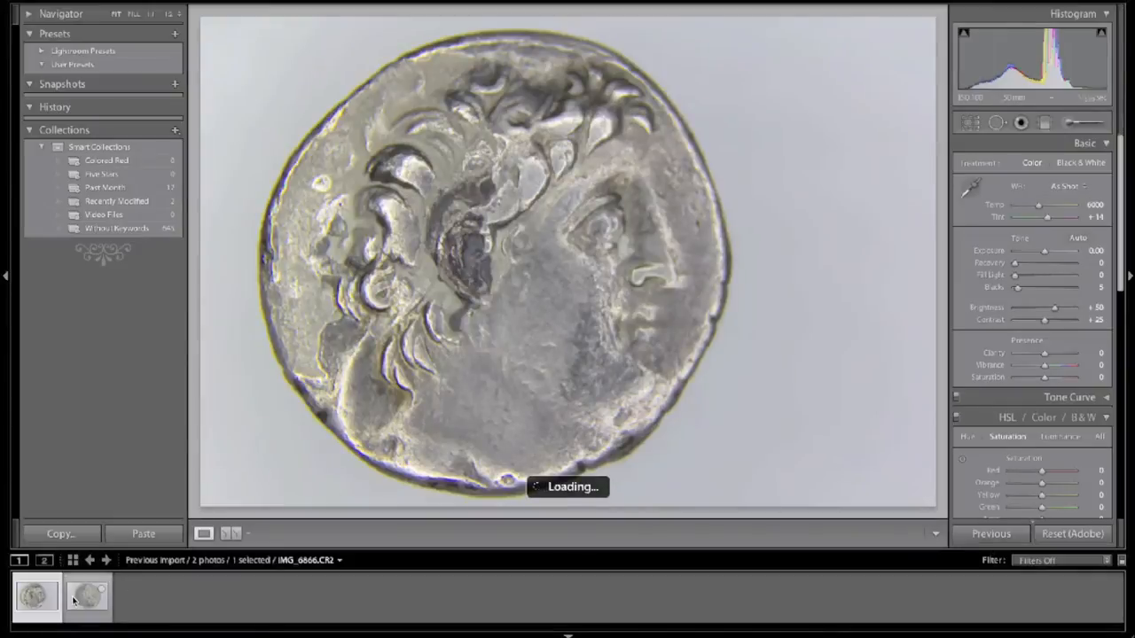
pyautogui.click(85, 596)
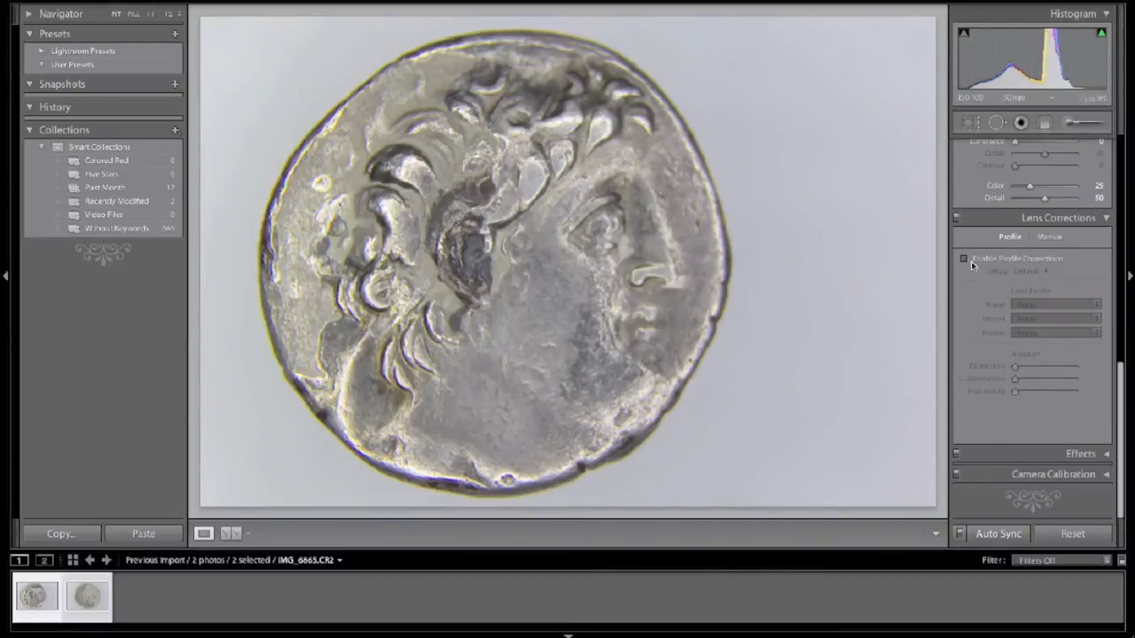
# Enable lens profile corrections for both selected coin photos.
pyautogui.click(964, 259)
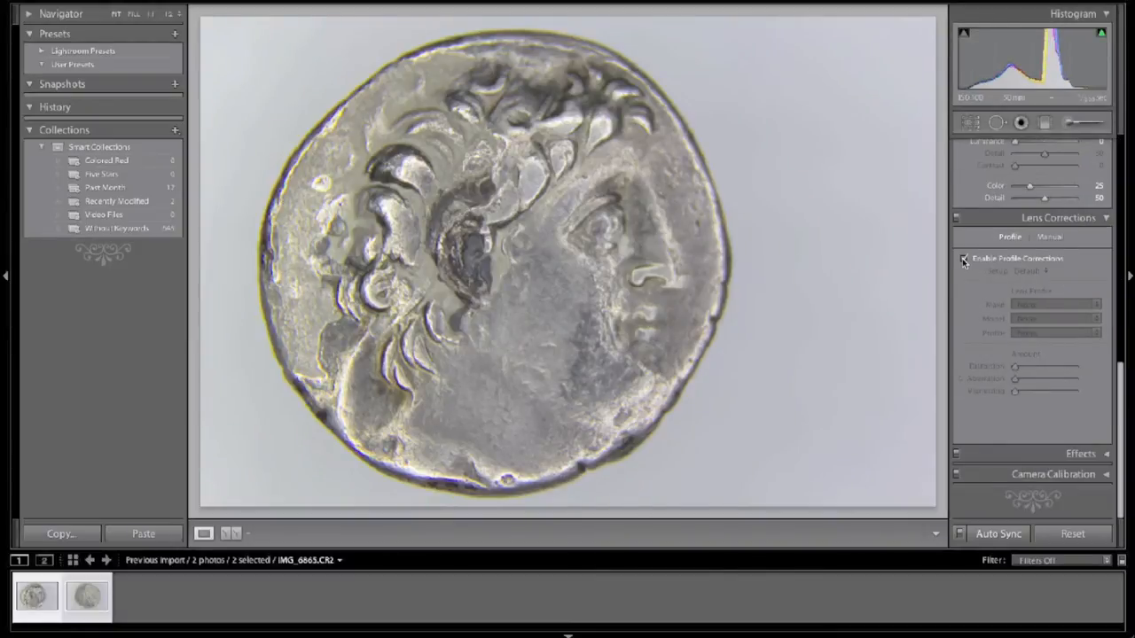
pyautogui.click(964, 259)
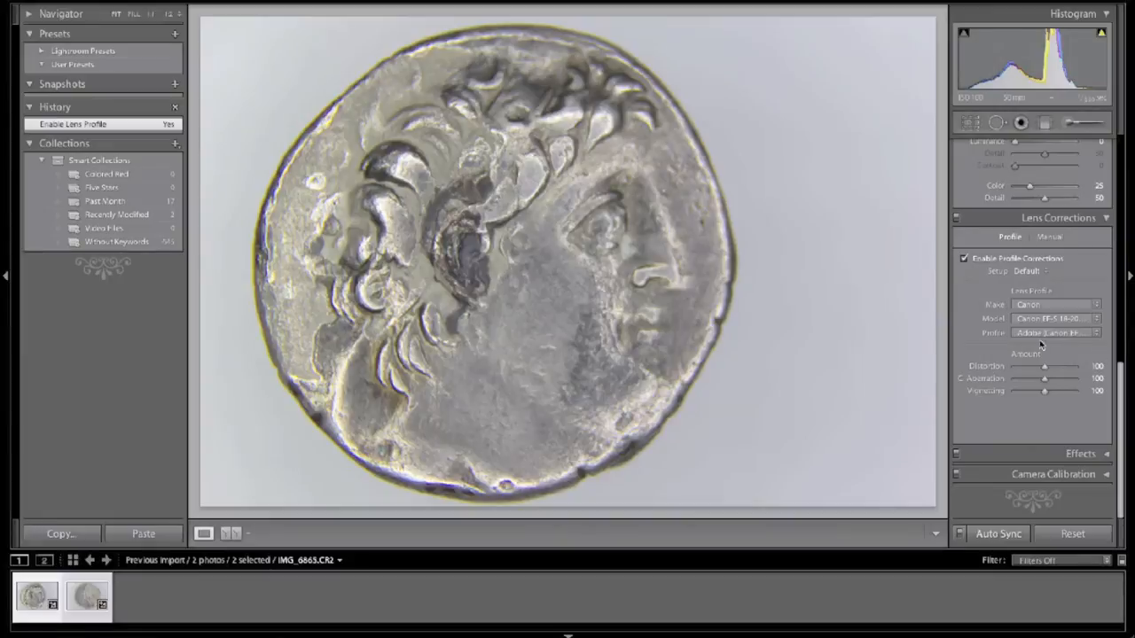
pyautogui.moveTo(1053, 326)
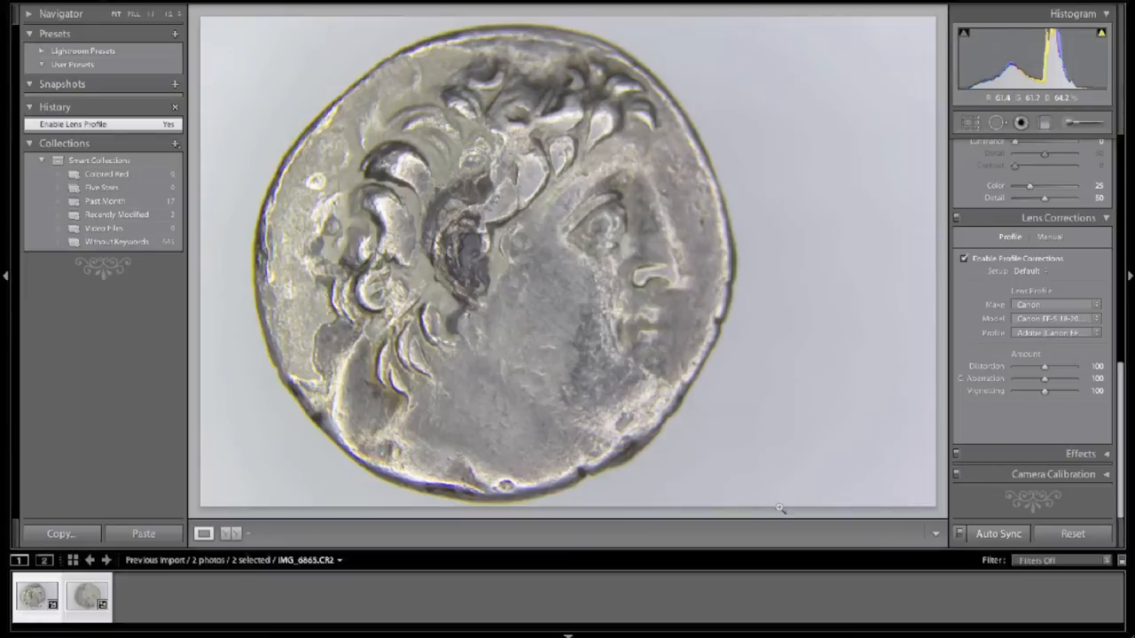
pyautogui.moveTo(490, 508)
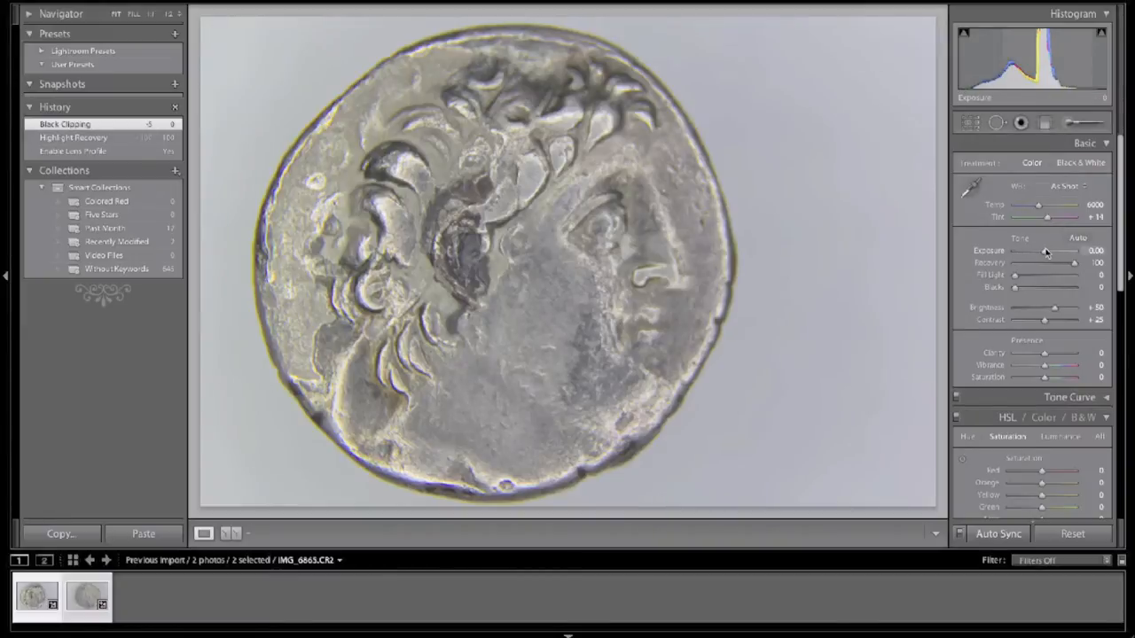
# Raise Exposure to +0.20 on the coin photos.
pyautogui.moveTo(1050, 251); pyautogui.dragTo(1061, 252)
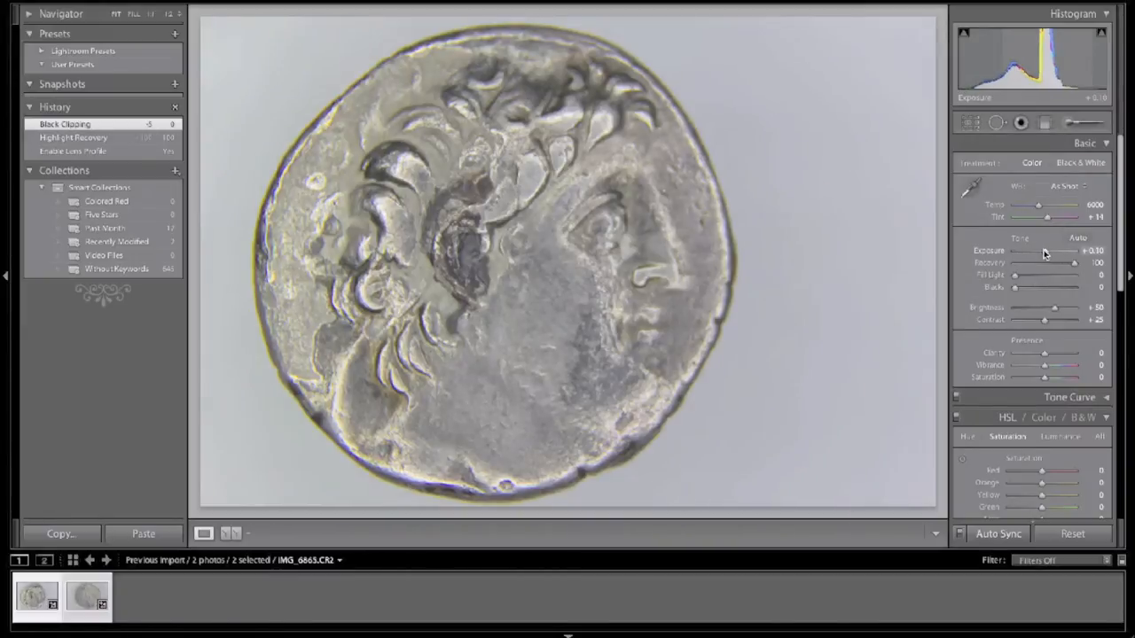
pyautogui.moveTo(1067, 252); pyautogui.dragTo(1075, 252)
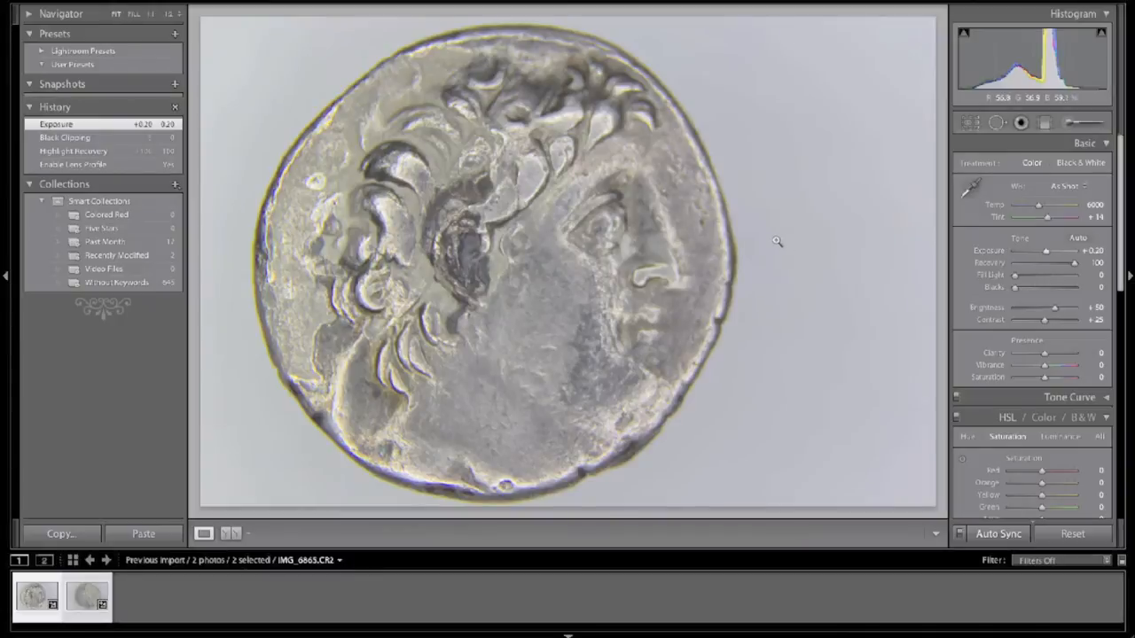
pyautogui.moveTo(823, 238)
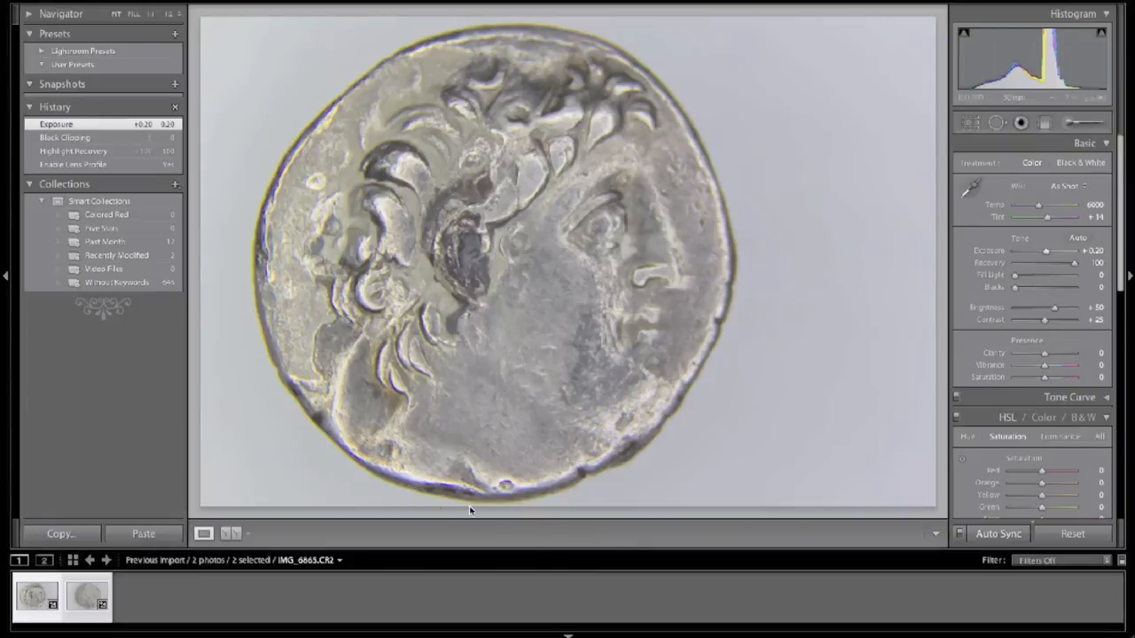
pyautogui.moveTo(381, 465)
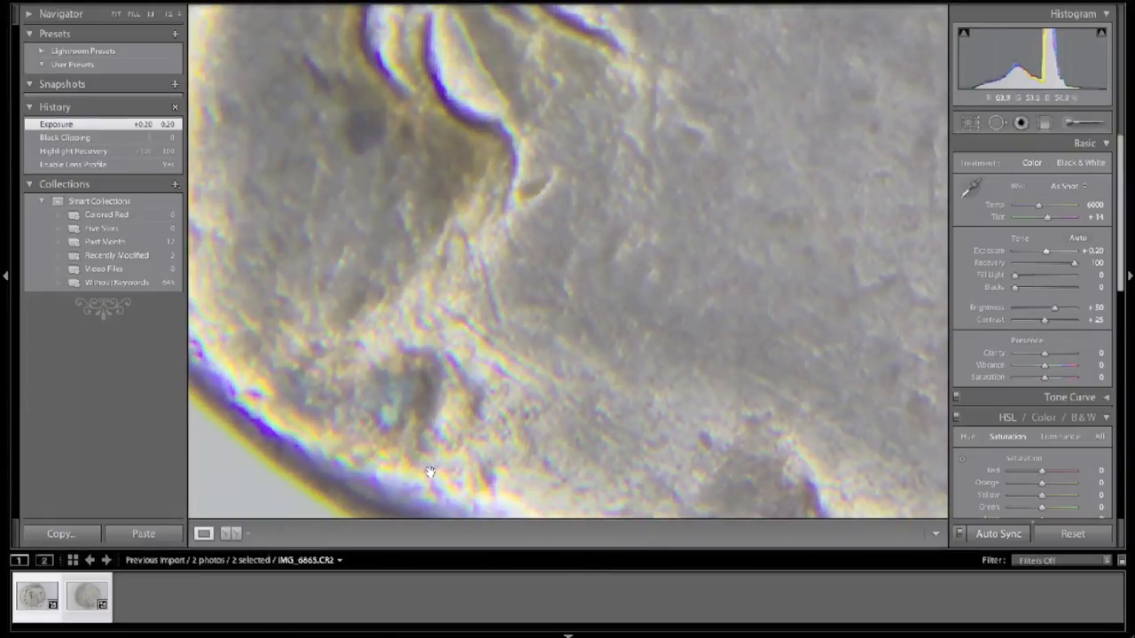
# Inspect the coin's edge at 1:1 and pull Purple saturation down to -50.
pyautogui.moveTo(429, 472); pyautogui.dragTo(723, 372)
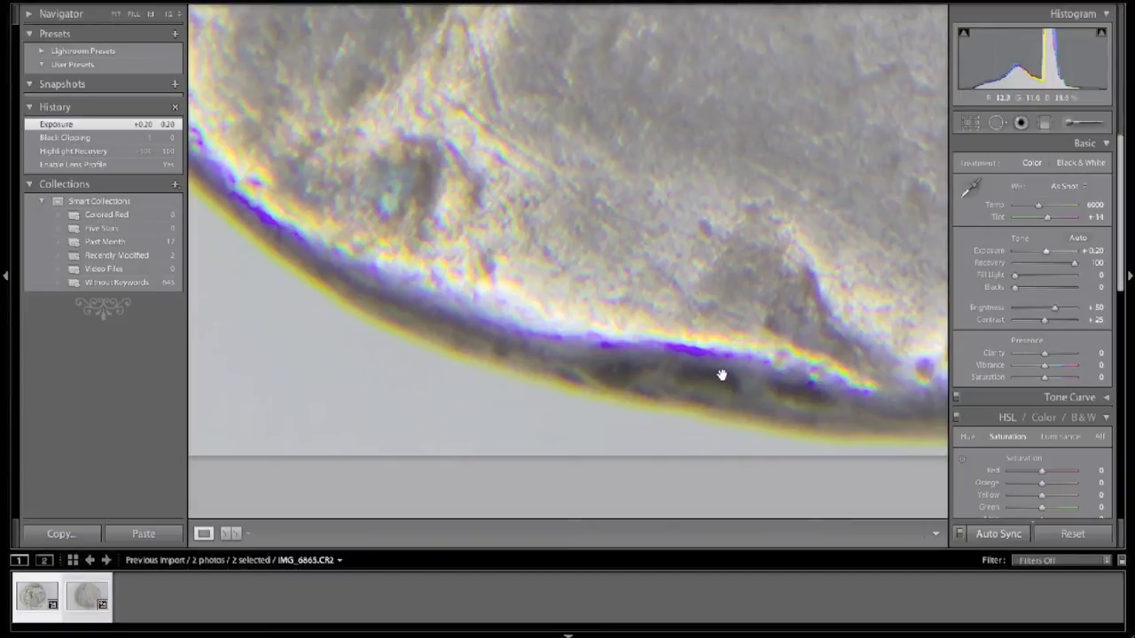
pyautogui.scroll(-3)
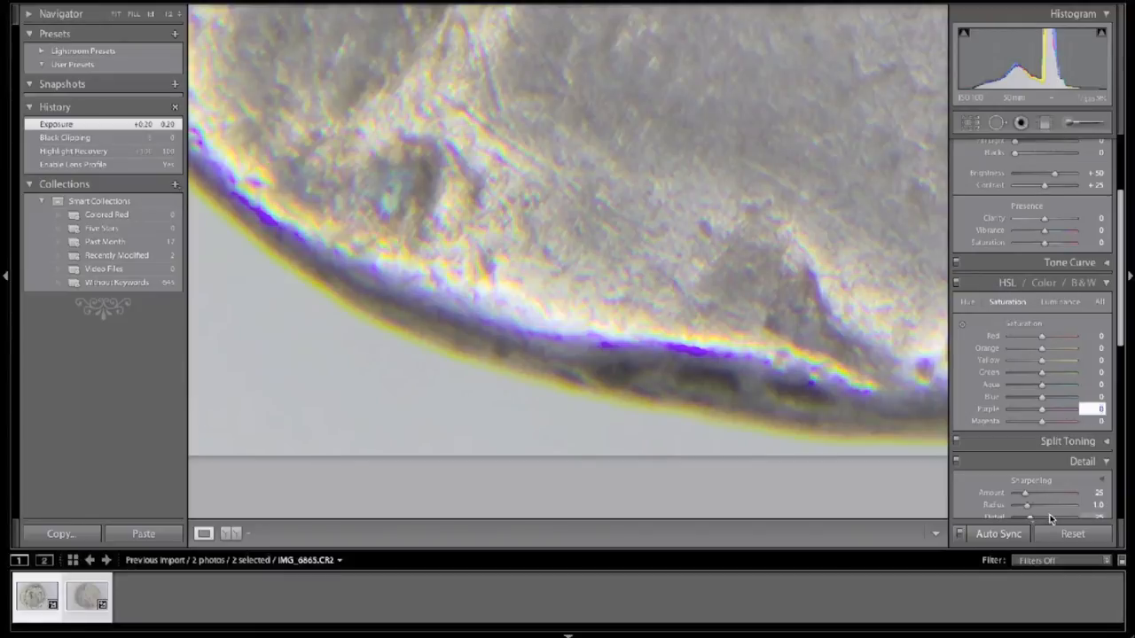
pyautogui.moveTo(1042, 408); pyautogui.dragTo(1074, 408)
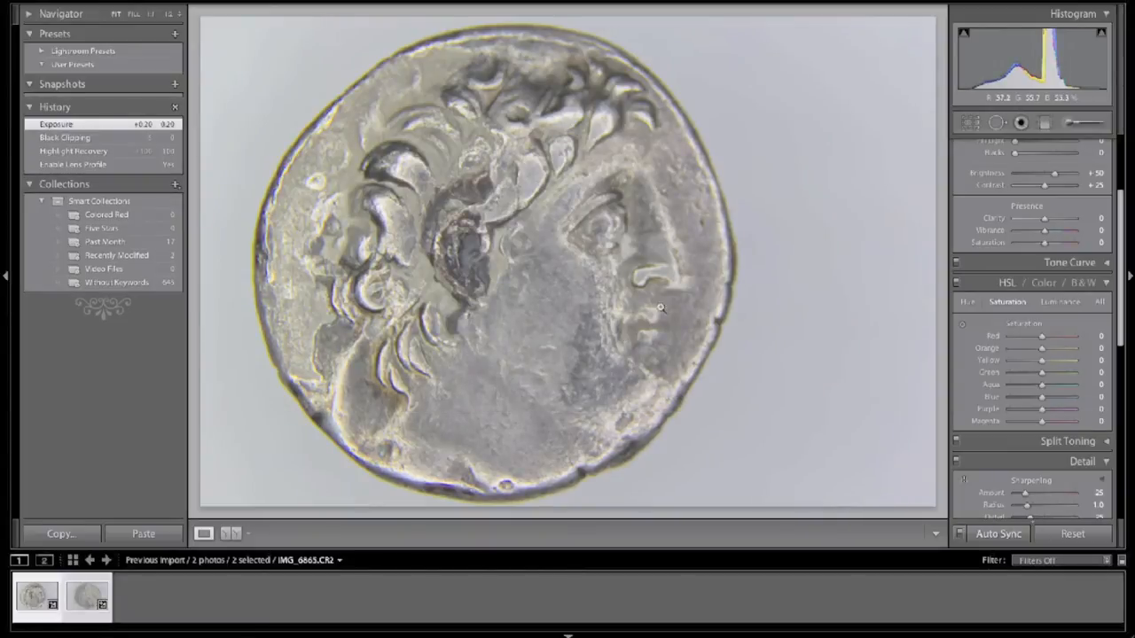
pyautogui.click(85, 595)
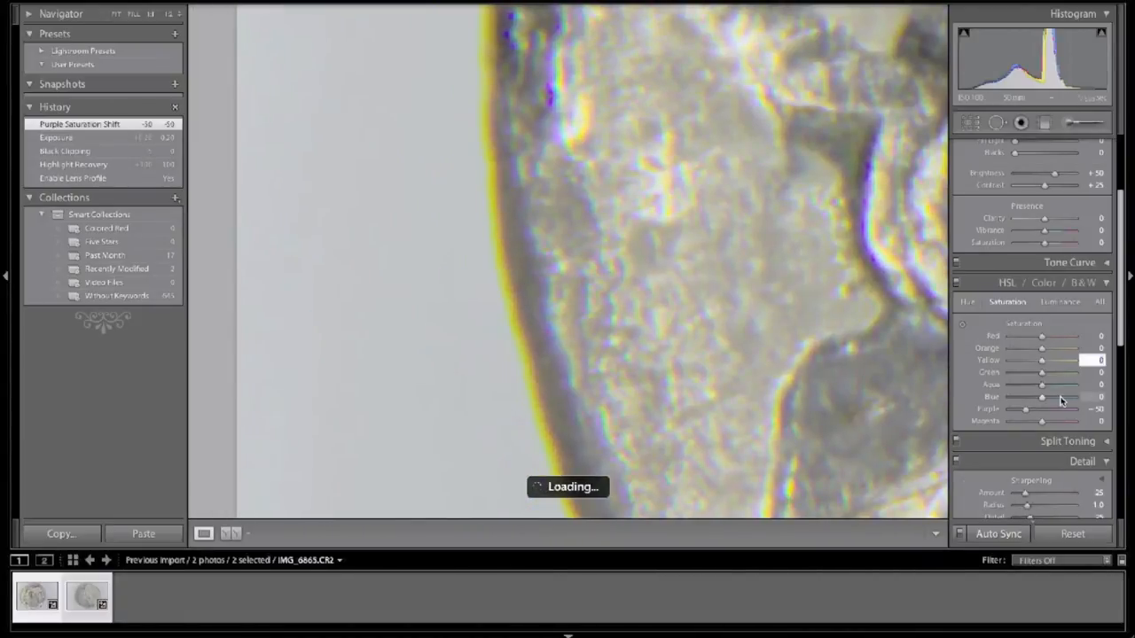
# Lower Yellow saturation to a negative value to mute the yellow fringing.
pyautogui.moveTo(1043, 360); pyautogui.dragTo(1009, 360)
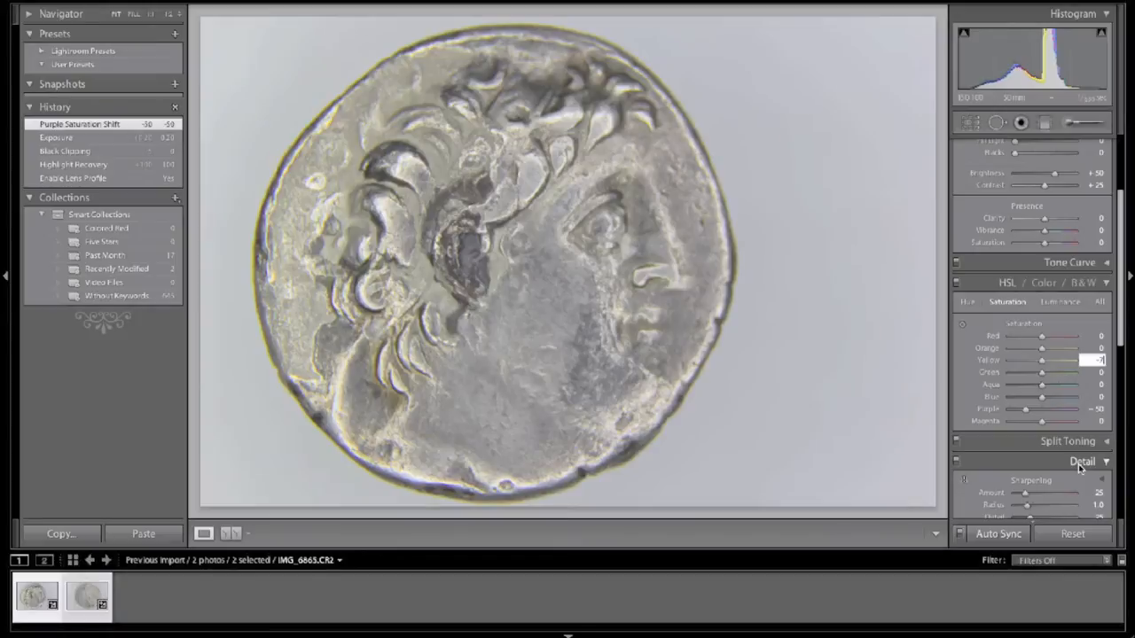
pyautogui.moveTo(1064, 360); pyautogui.dragTo(1018, 360)
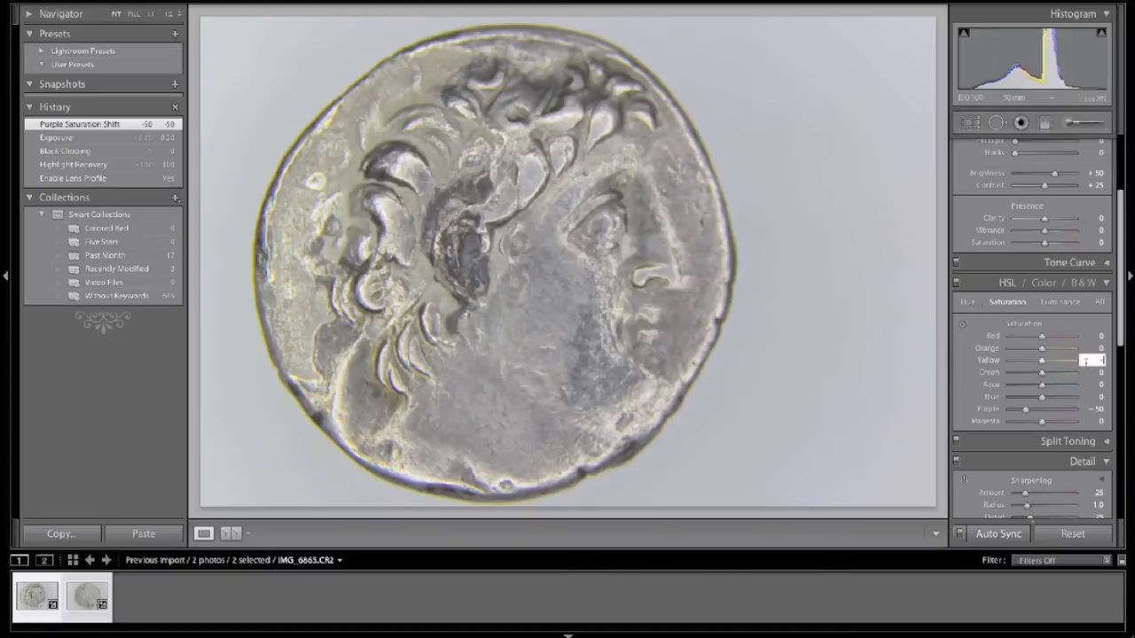
pyautogui.moveTo(1042, 360); pyautogui.dragTo(1007, 360)
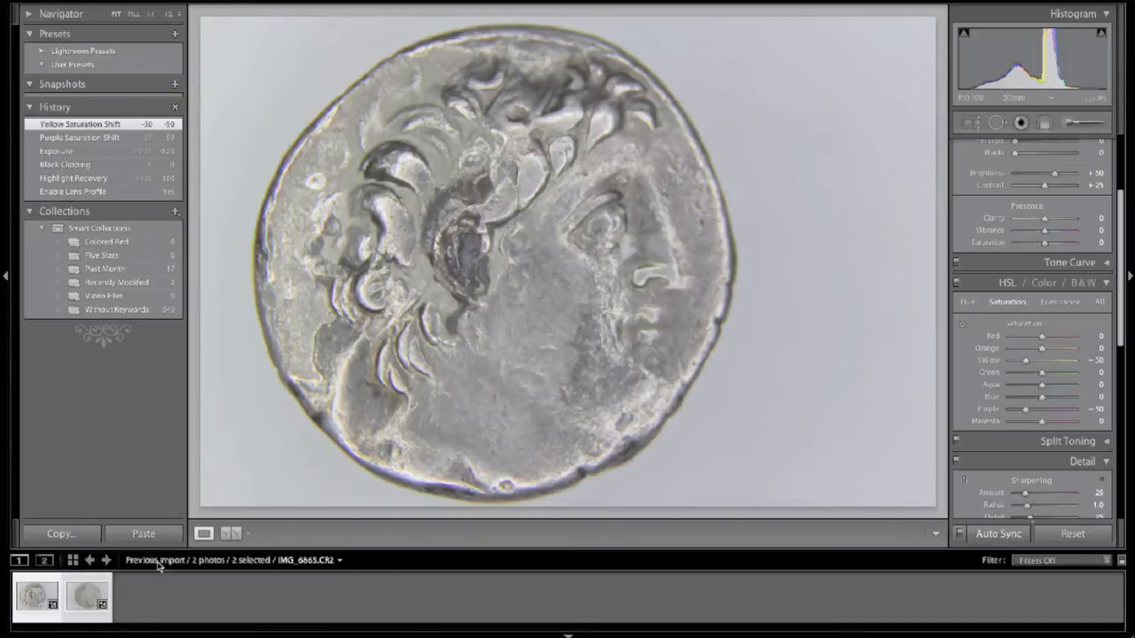
pyautogui.click(86, 595)
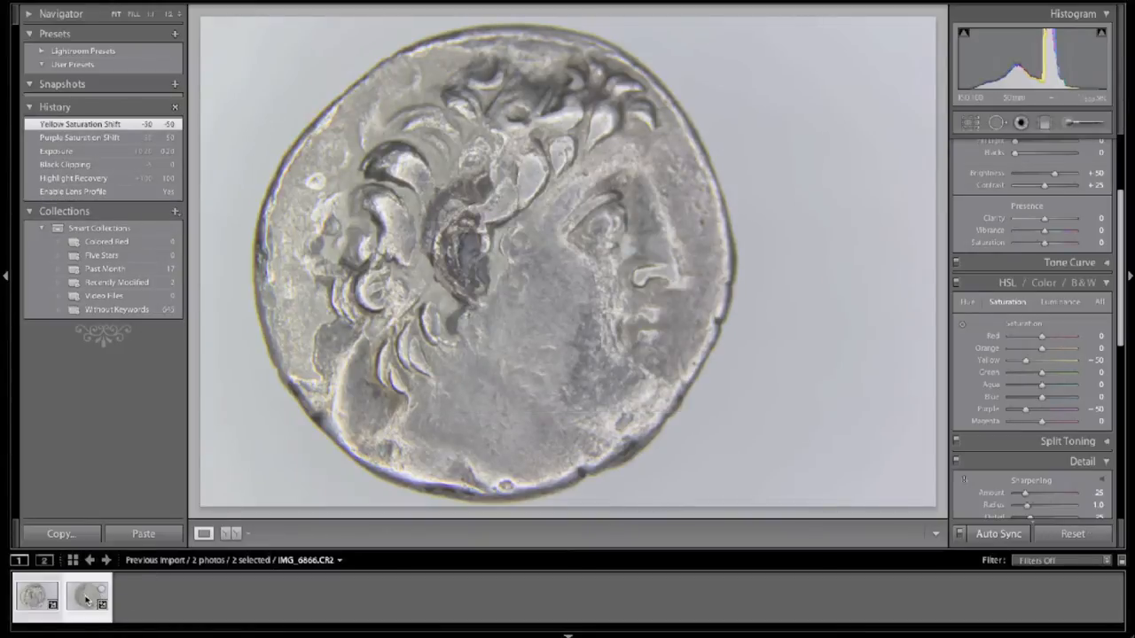
# View the eagle side of the coin up close with the synced corrections.
pyautogui.click(87, 596)
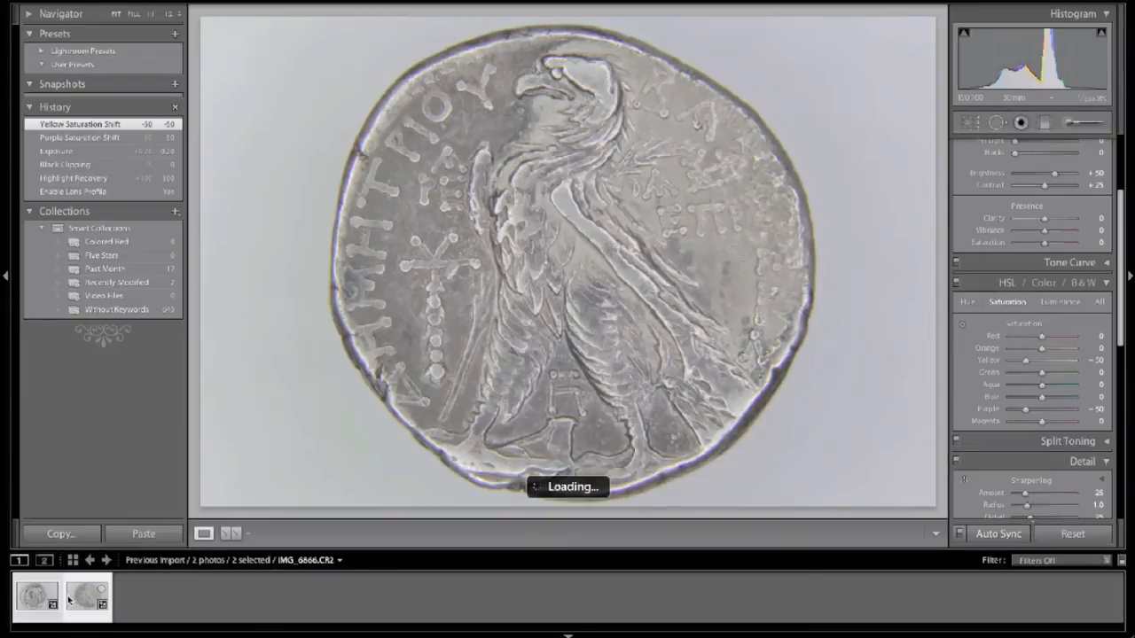
pyautogui.moveTo(812, 220)
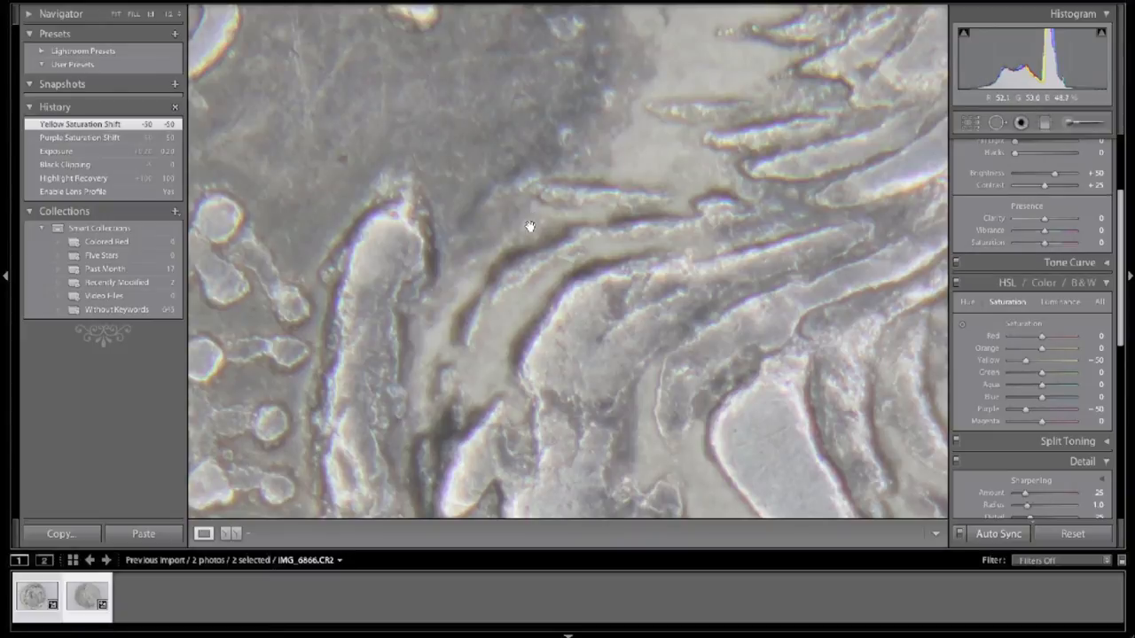
pyautogui.moveTo(668, 197)
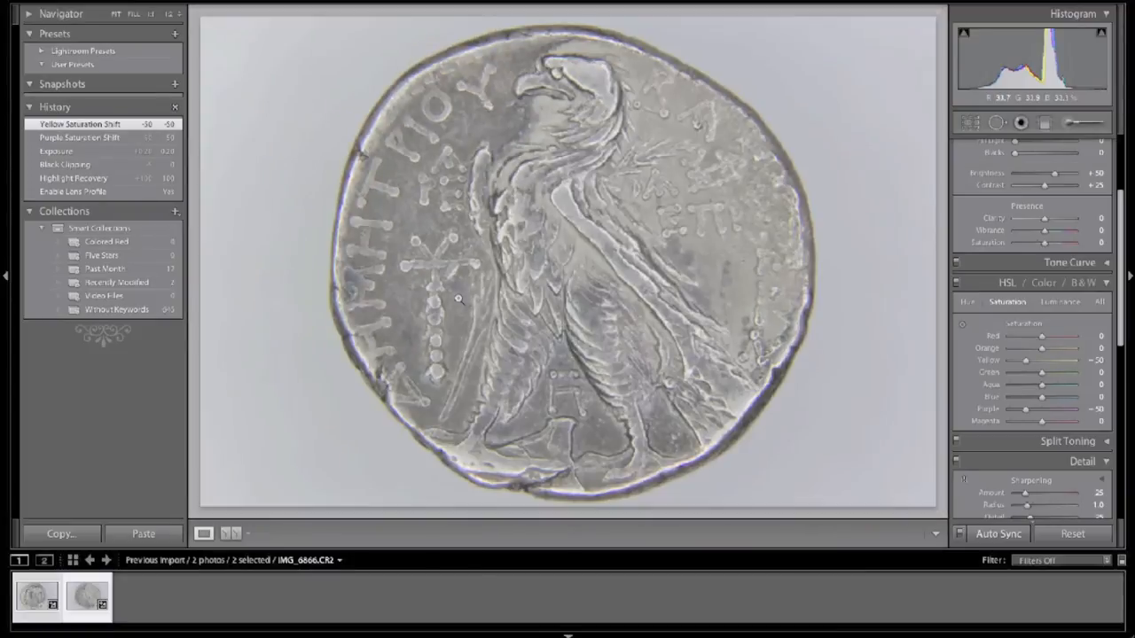
pyautogui.click(35, 596)
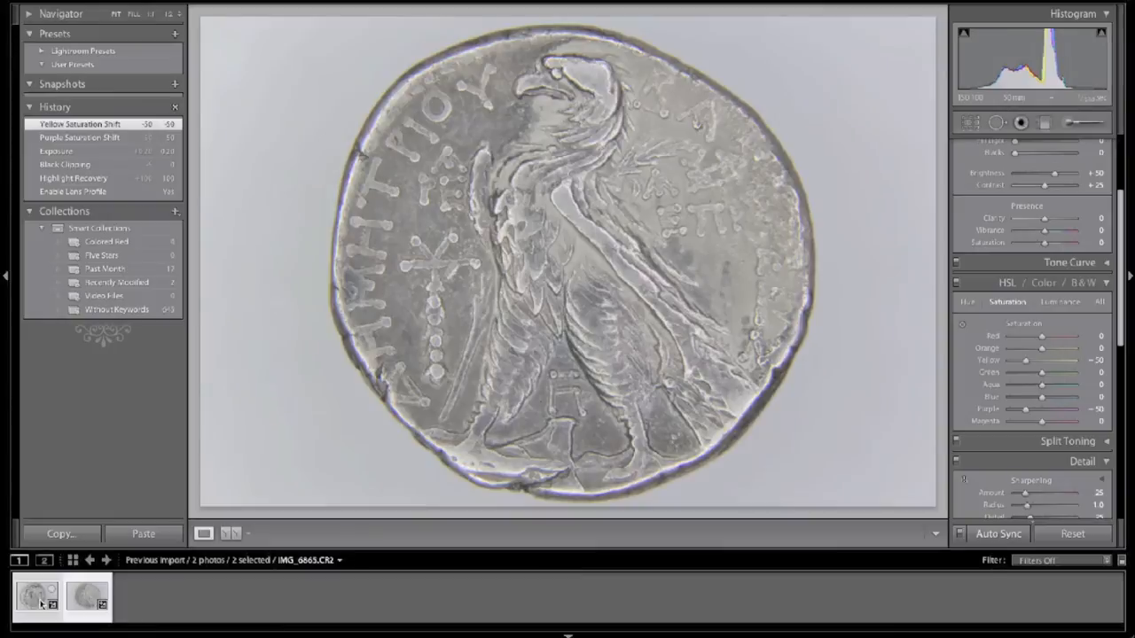
# Display the portrait side of the coin again with the shared corrections.
pyautogui.click(85, 596)
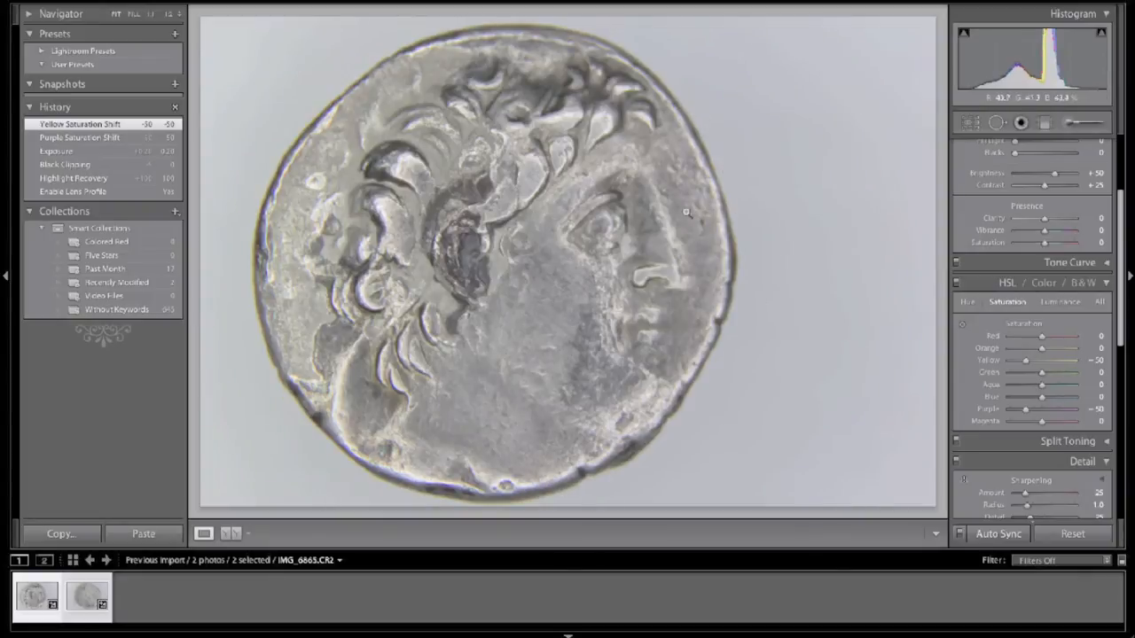
pyautogui.moveTo(546, 99)
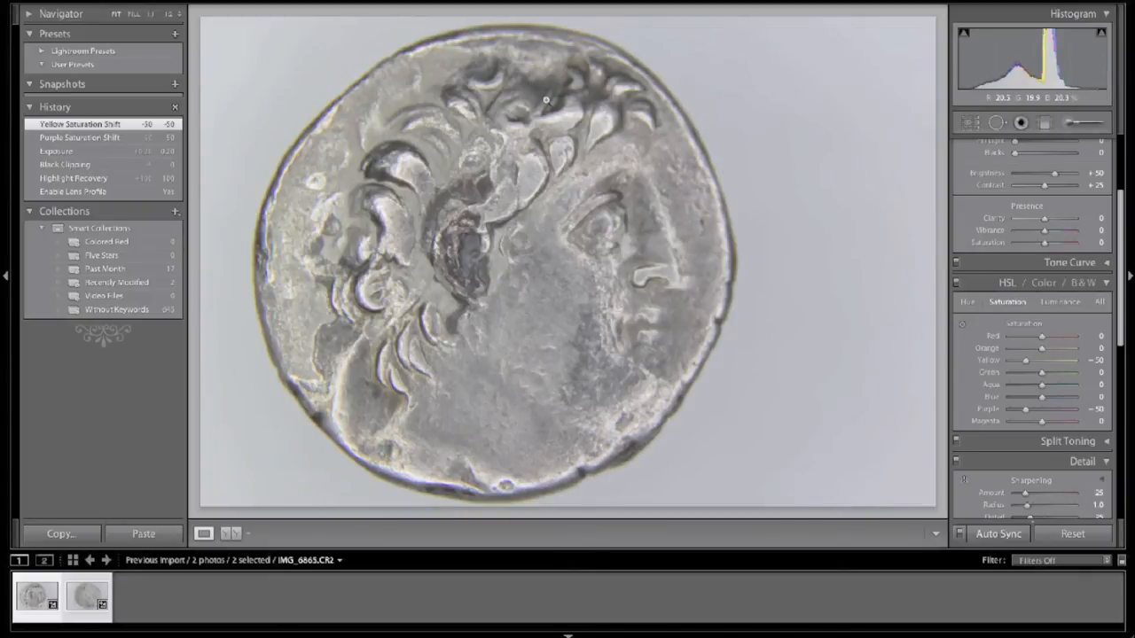
pyautogui.click(546, 99)
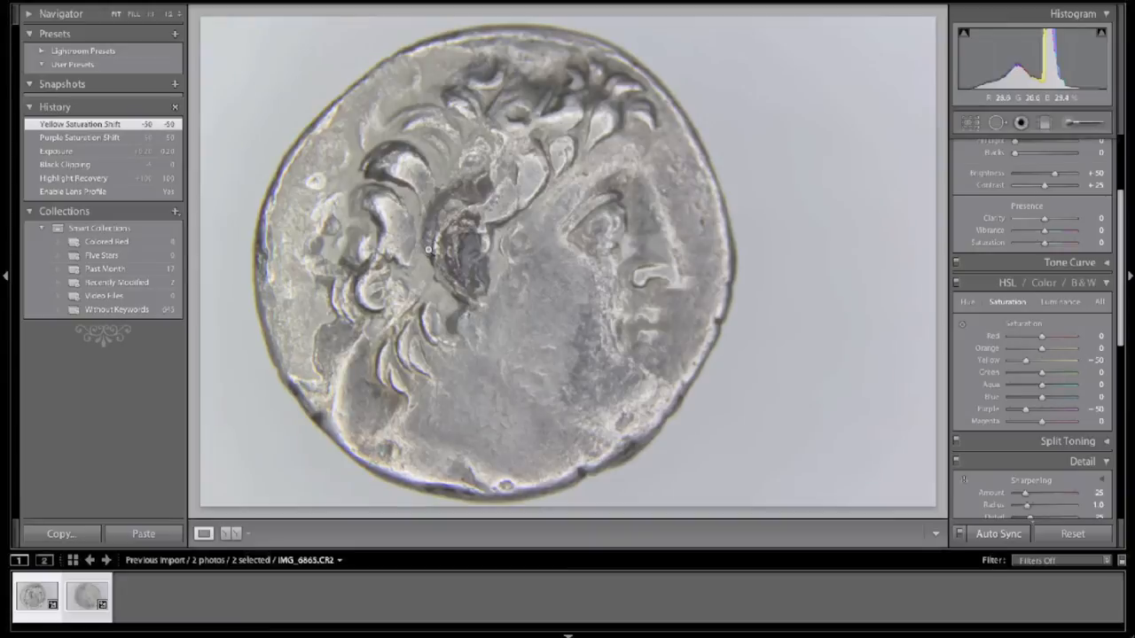
pyautogui.moveTo(439, 251)
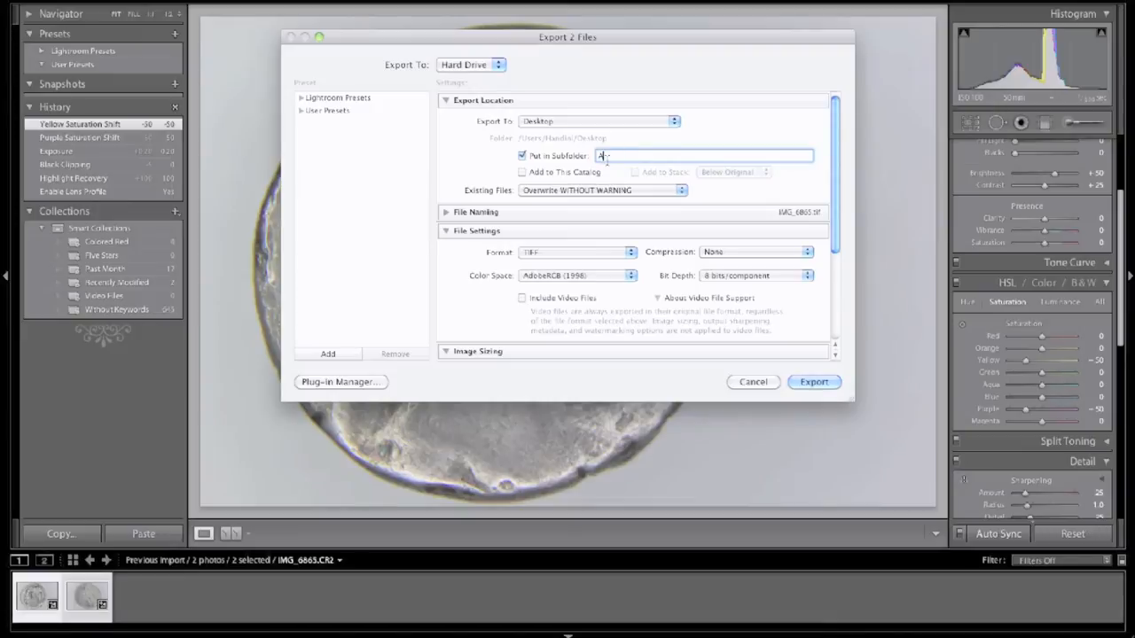
# Export both photos as 8-bit uncompressed TIFFs into an 'Ancient Coin' subfolder.
pyautogui.write('Ancient Coin')
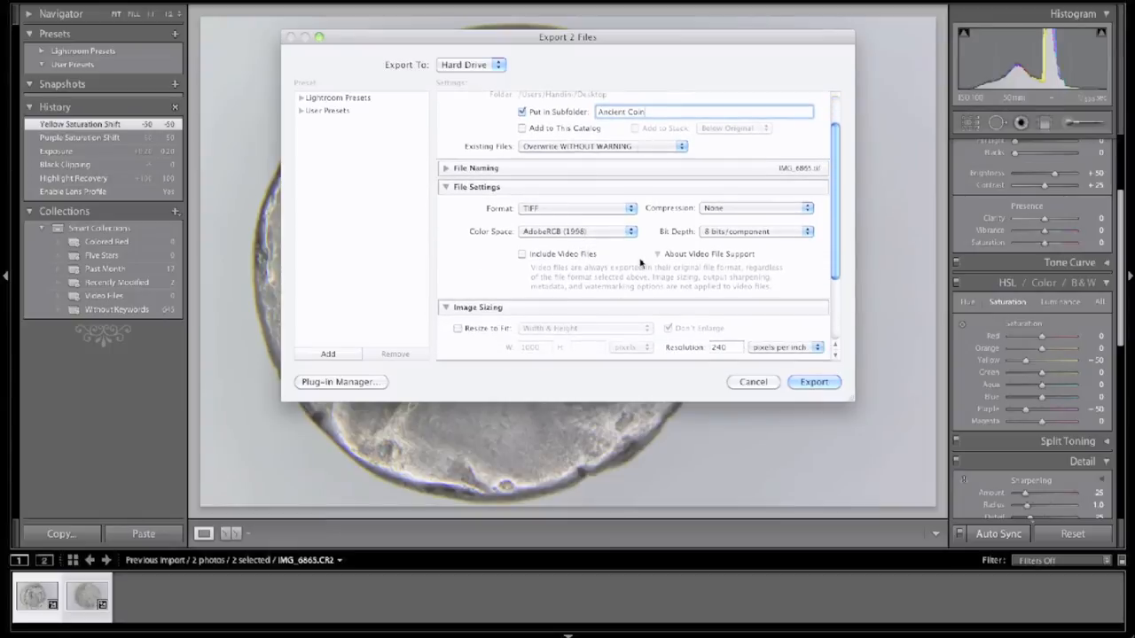
pyautogui.moveTo(783, 371)
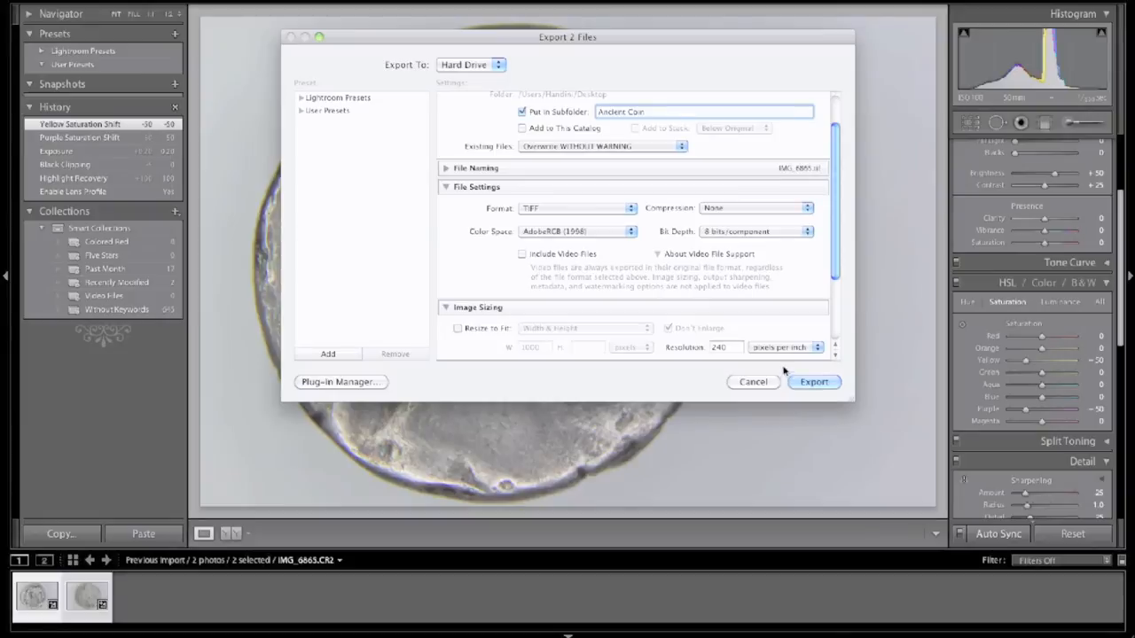
pyautogui.click(756, 231)
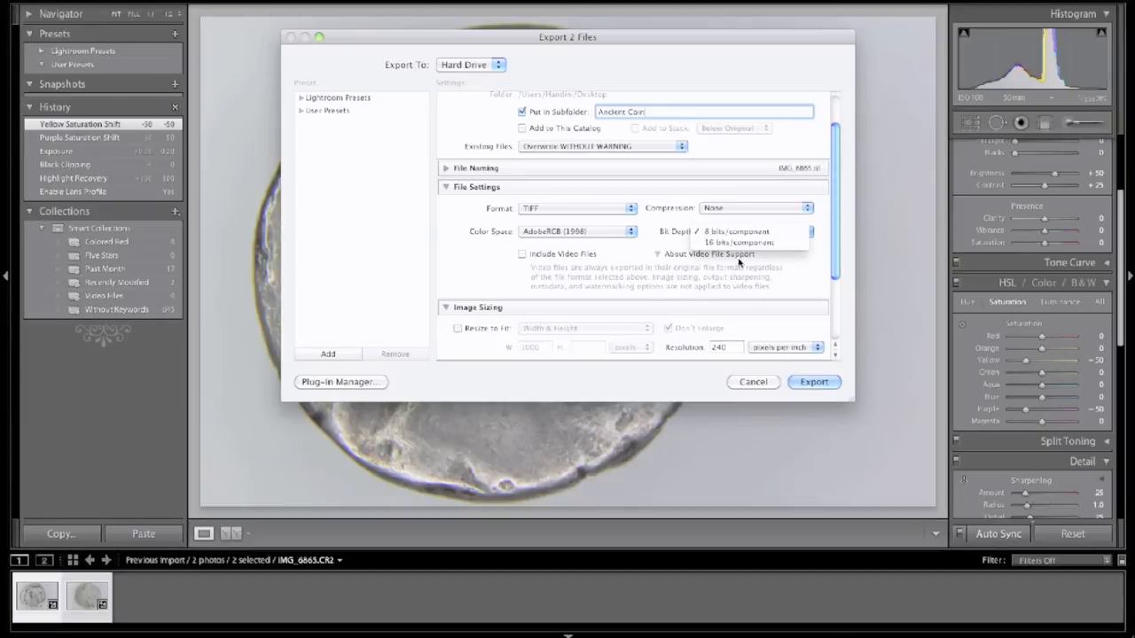
pyautogui.click(754, 230)
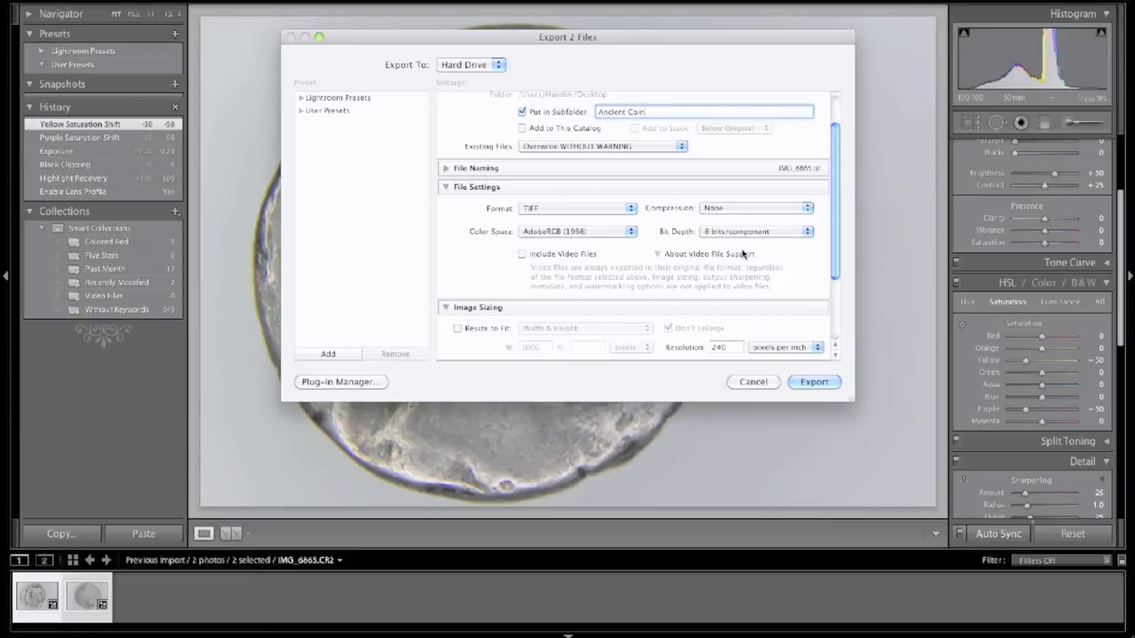
pyautogui.click(812, 381)
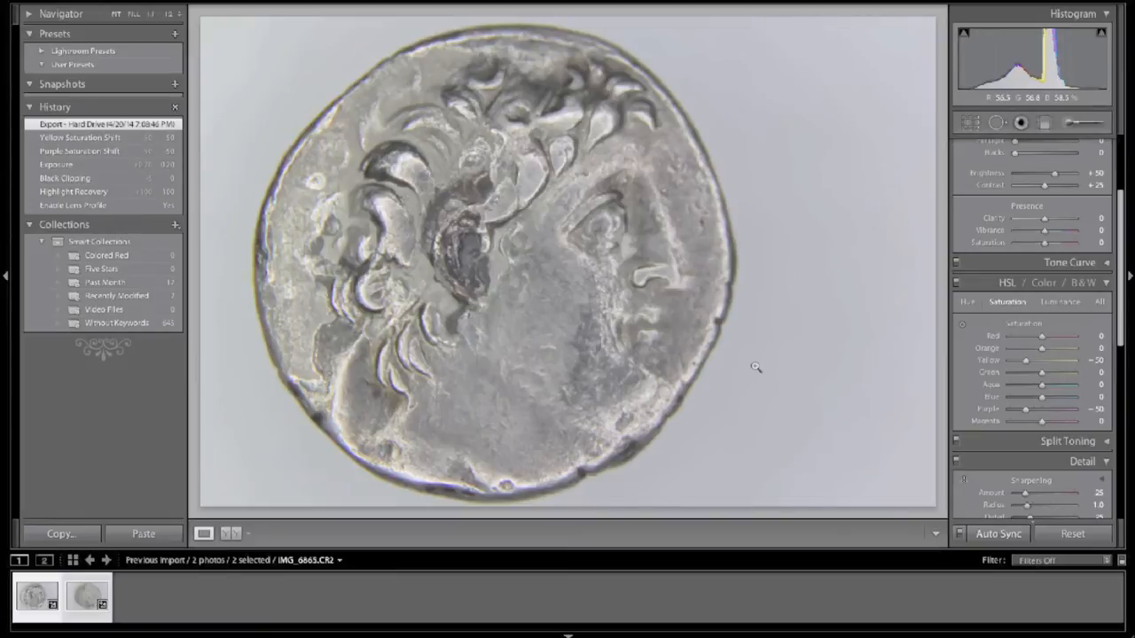
pyautogui.moveTo(273, 142)
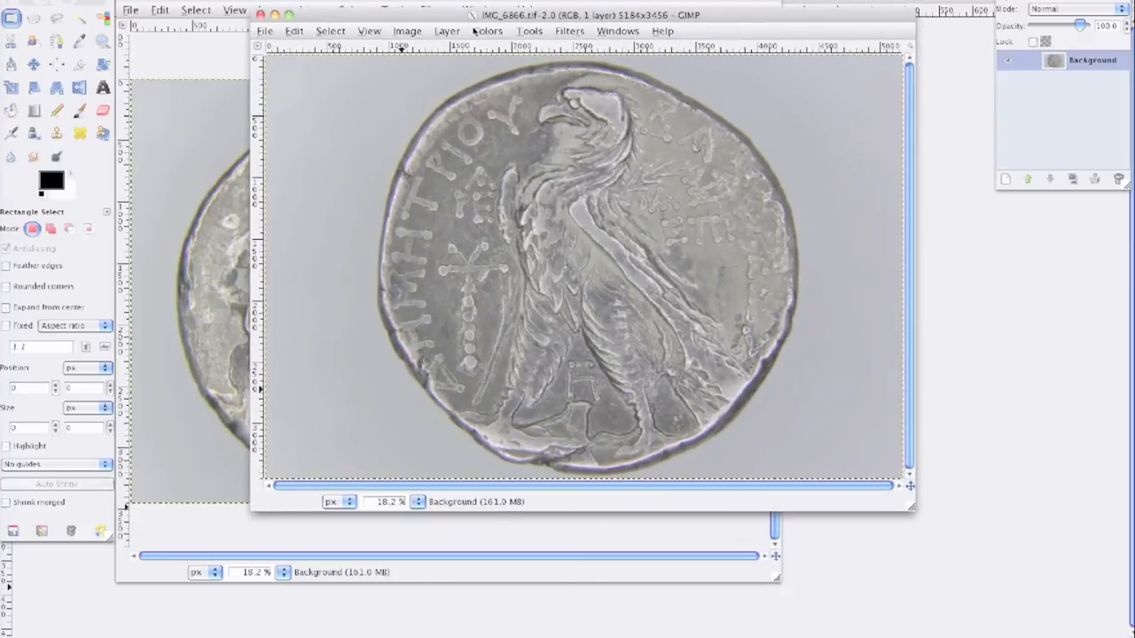
# Use Colors > Levels to set the eagle image's background white point.
pyautogui.click(488, 32)
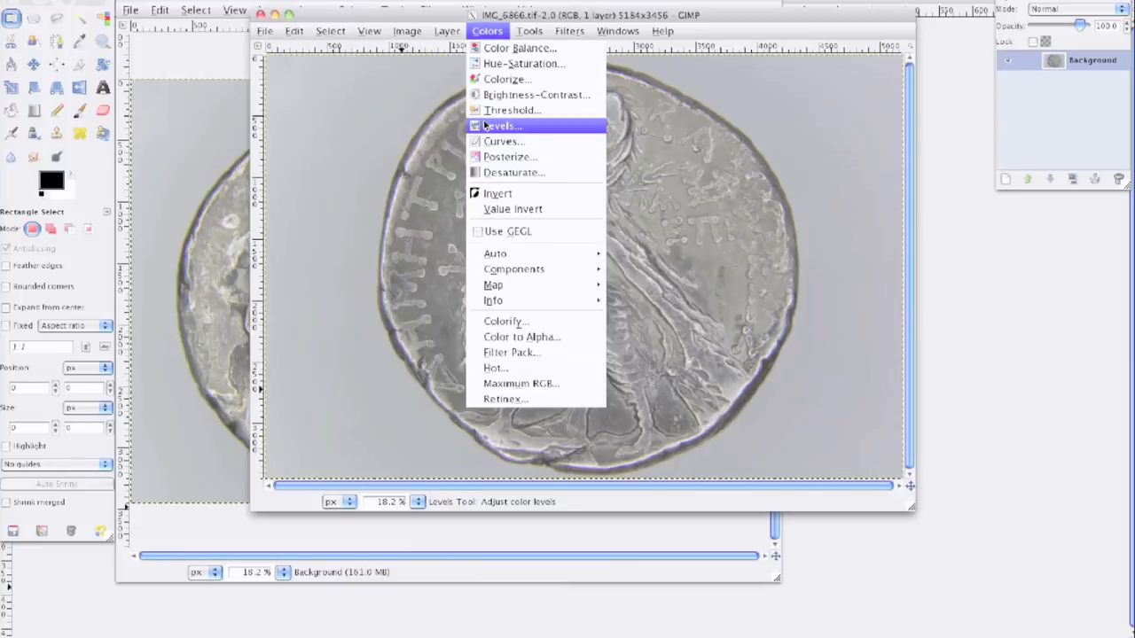
pyautogui.click(503, 125)
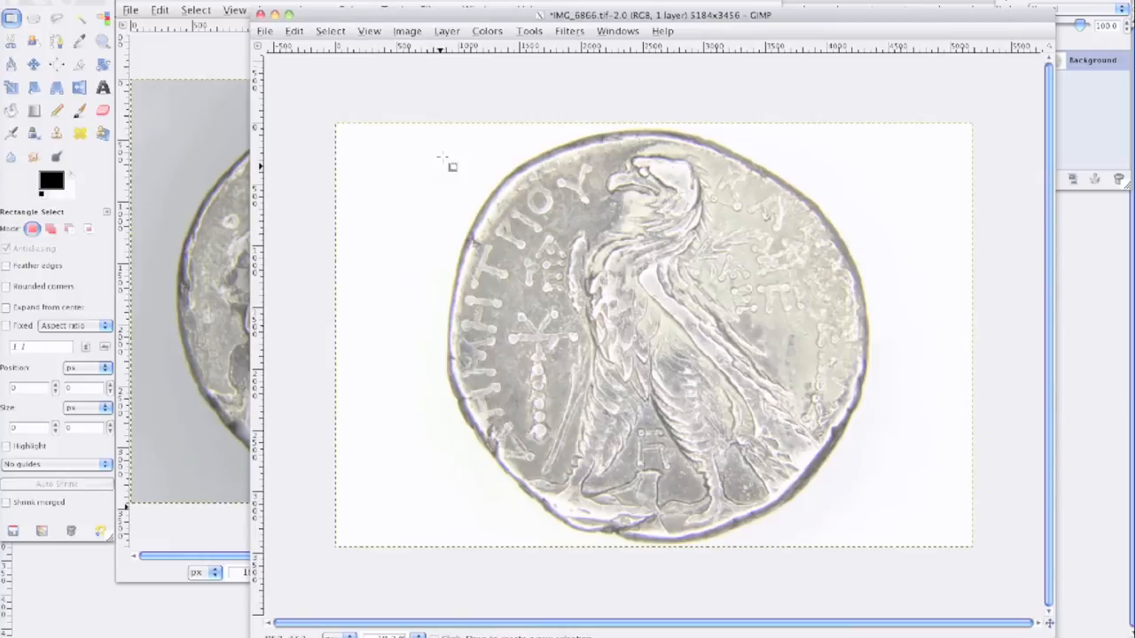
# Bring the grey-background portrait image window to the front.
pyautogui.moveTo(439, 166); pyautogui.dragTo(913, 585)
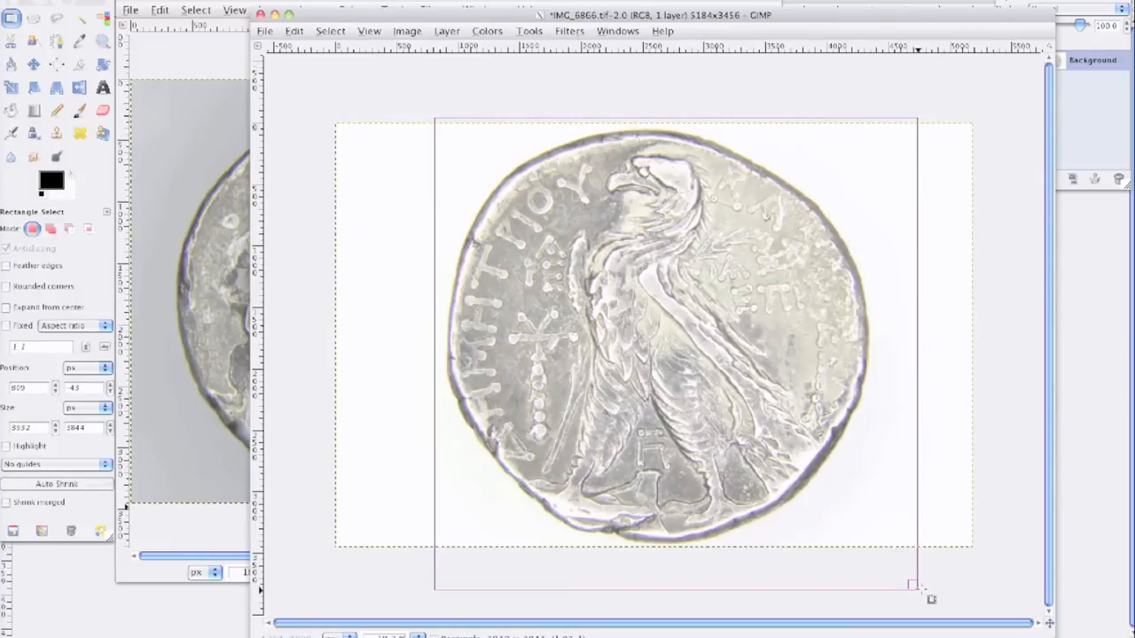
pyautogui.moveTo(931, 594); pyautogui.dragTo(893, 541)
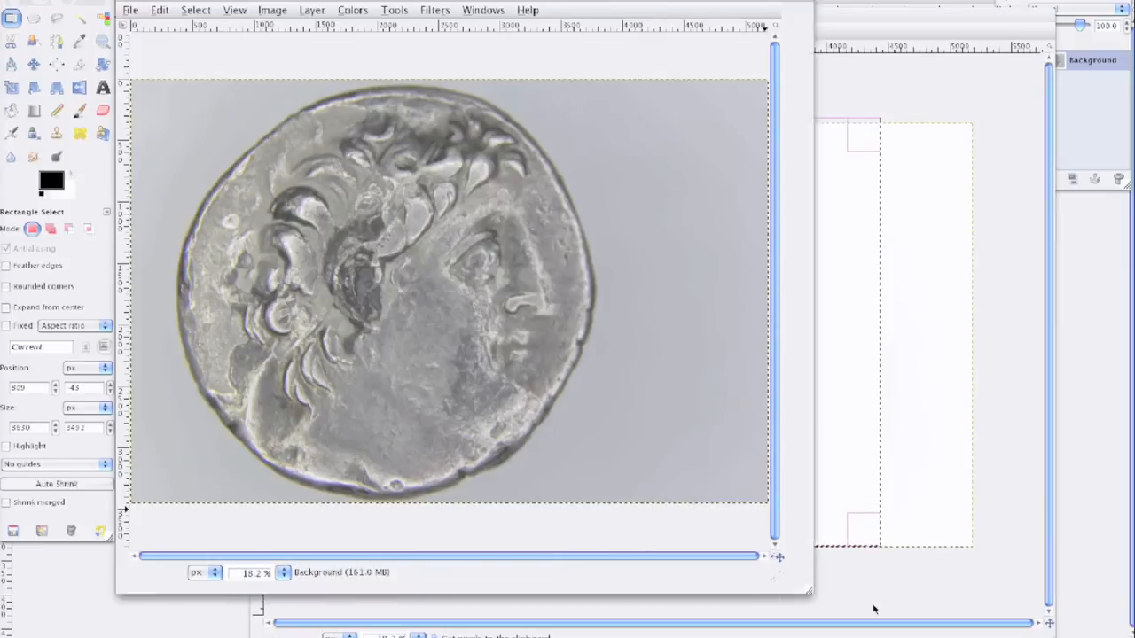
# Use Colors > Levels to set the white point on the portrait's grey background.
pyautogui.click(351, 11)
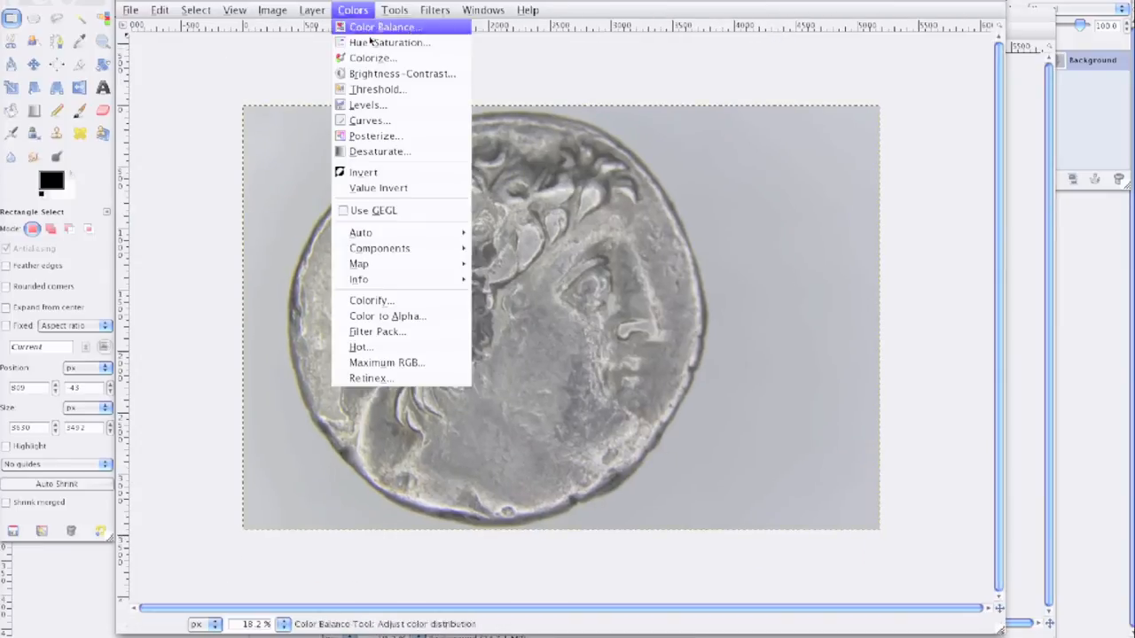
pyautogui.click(368, 105)
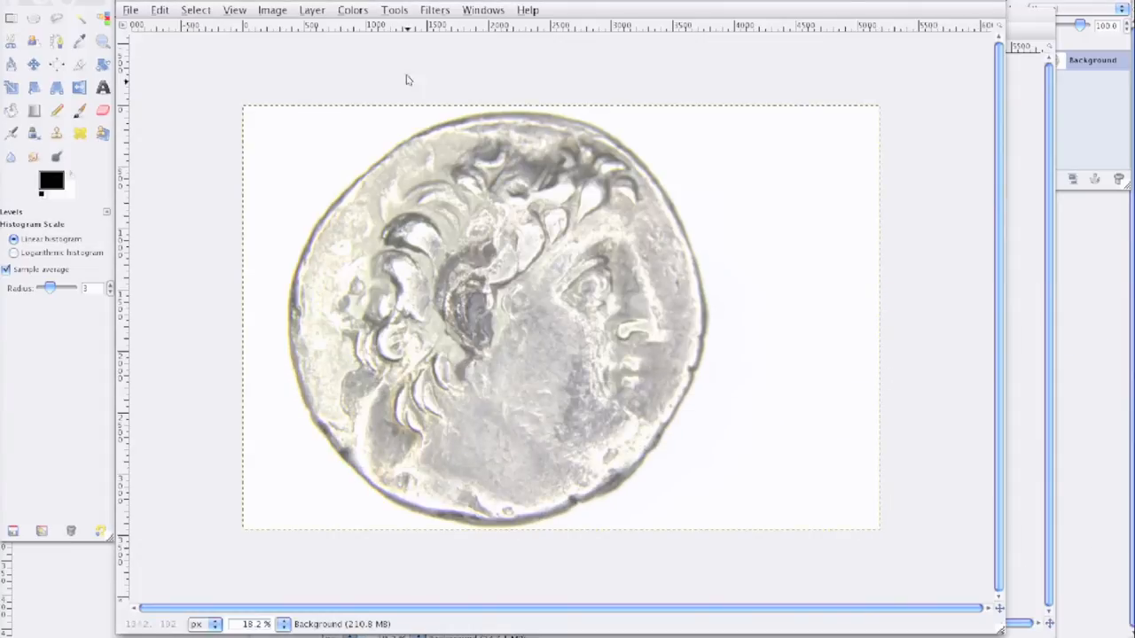
pyautogui.click(273, 11)
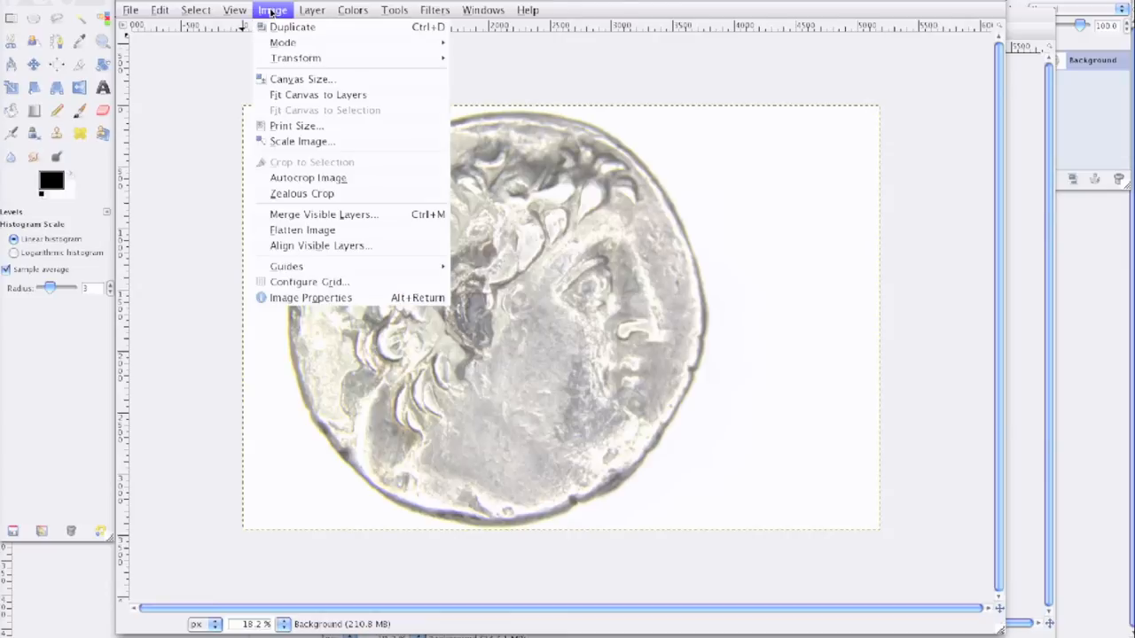
pyautogui.moveTo(301, 78)
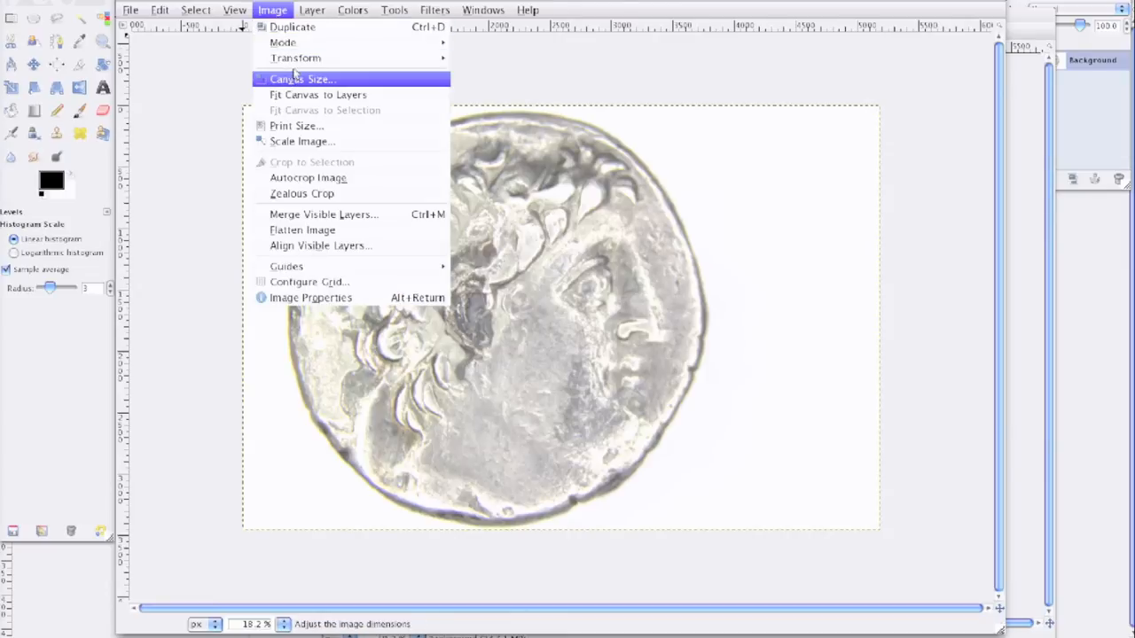
# Resize the portrait canvas to 11000 pixels wide with offset 0, leaving transparent space on the right.
pyautogui.click(302, 78)
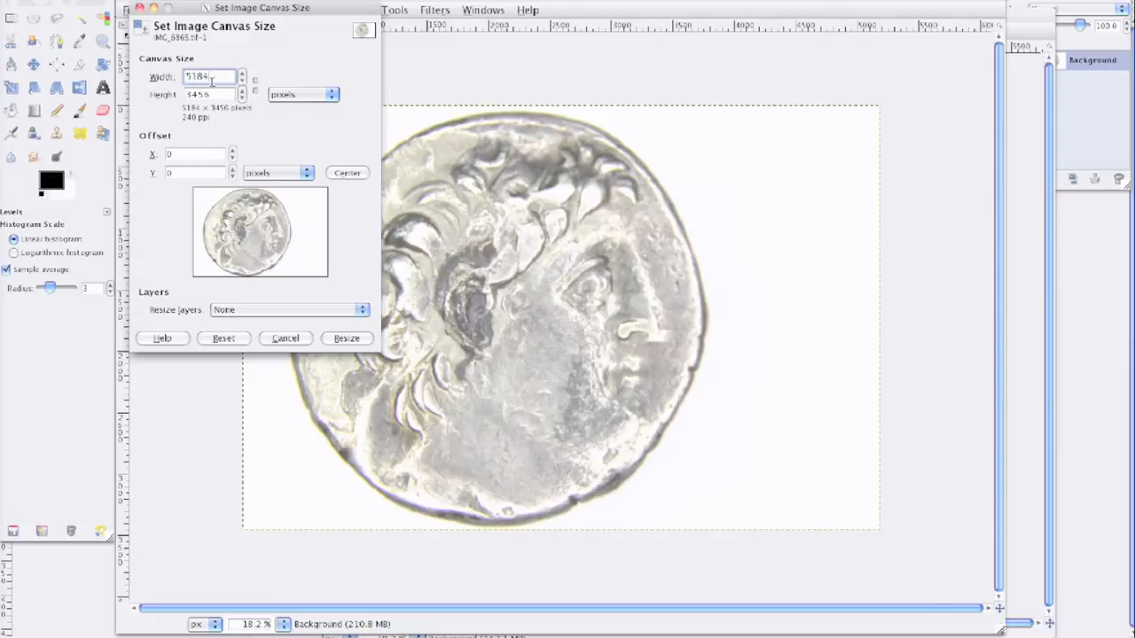
pyautogui.write('11000')
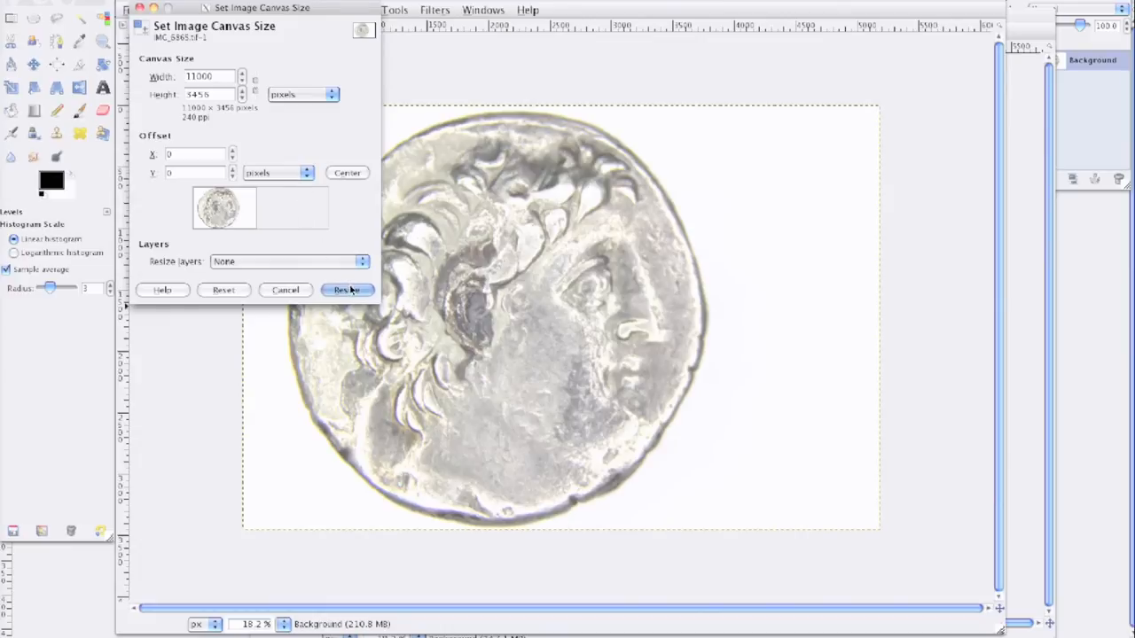
pyautogui.click(346, 290)
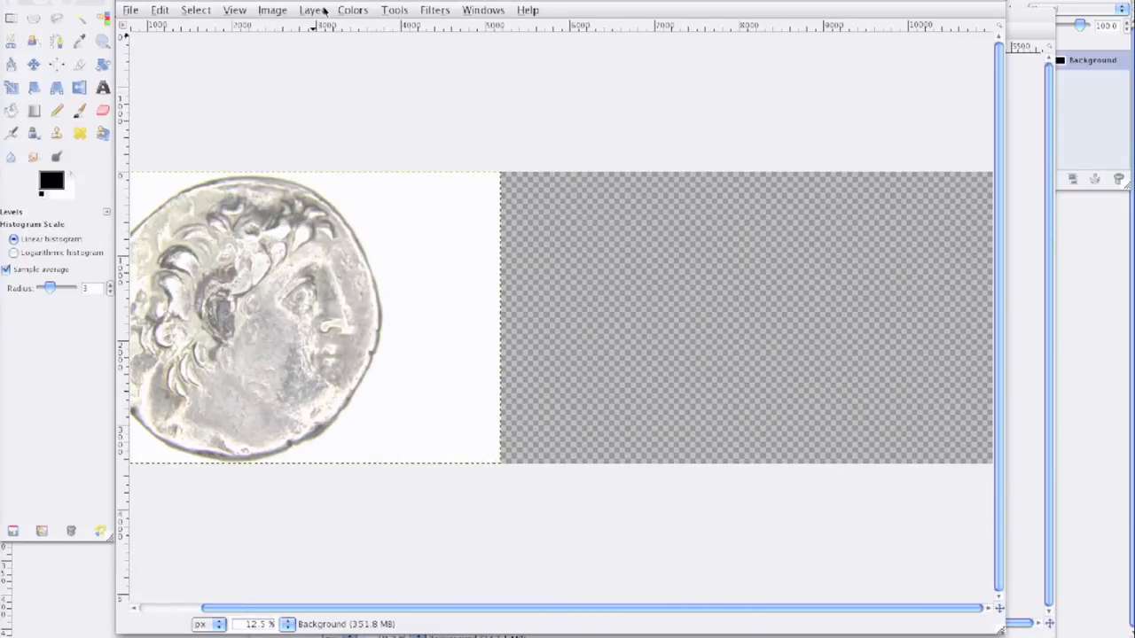
# Apply Layer to Image Size so the portrait layer fills the widened canvas with white.
pyautogui.click(312, 11)
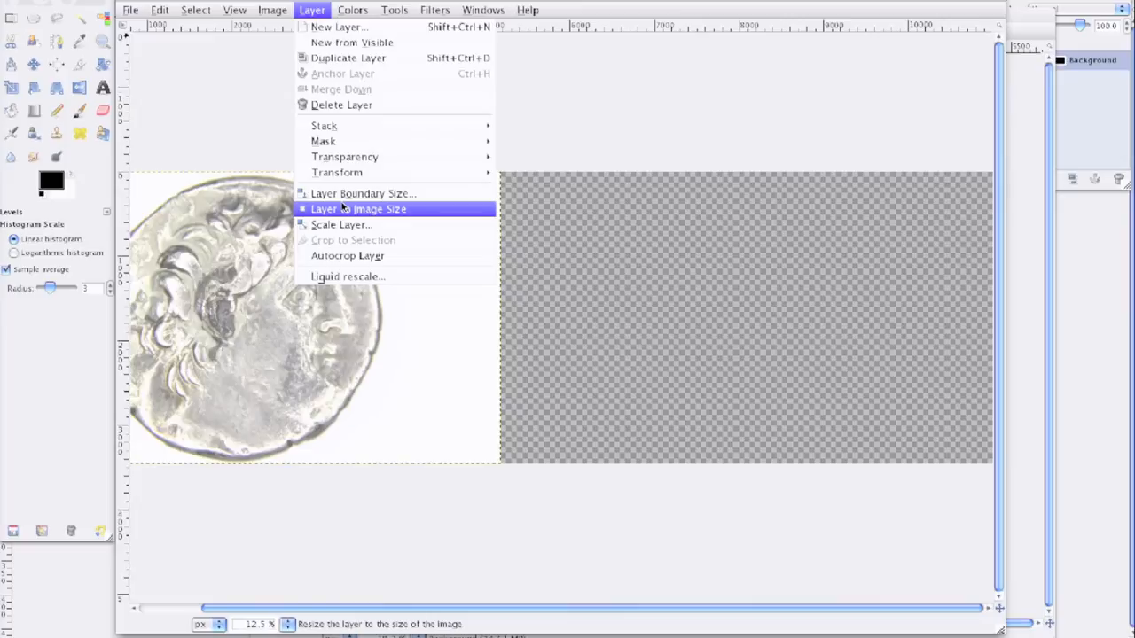
pyautogui.click(359, 209)
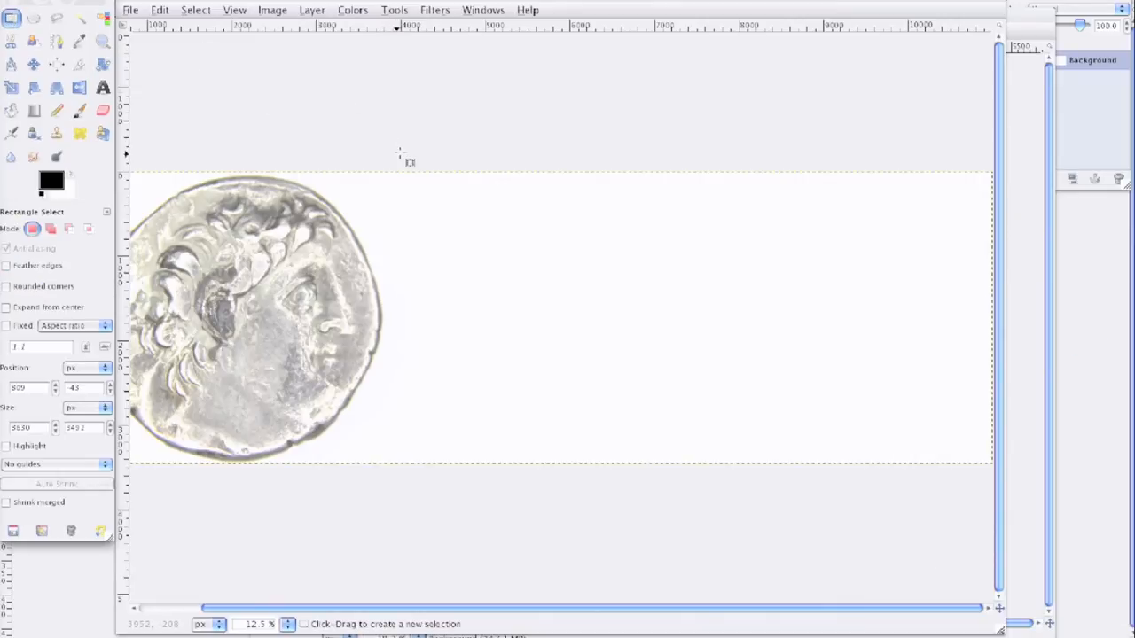
pyautogui.moveTo(399, 166)
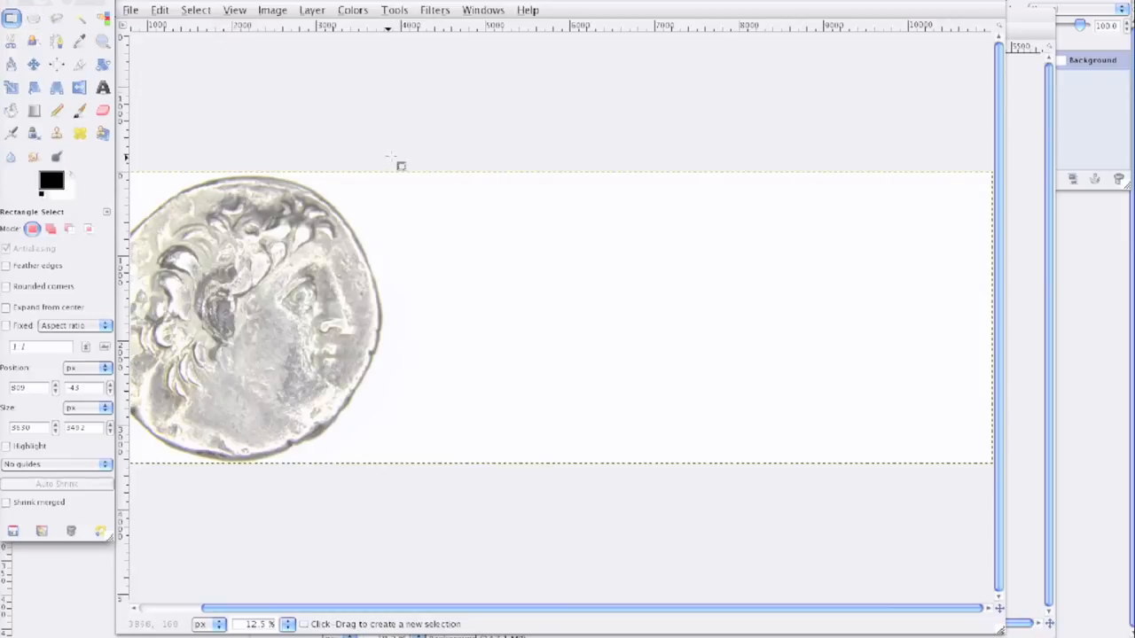
pyautogui.moveTo(404, 158)
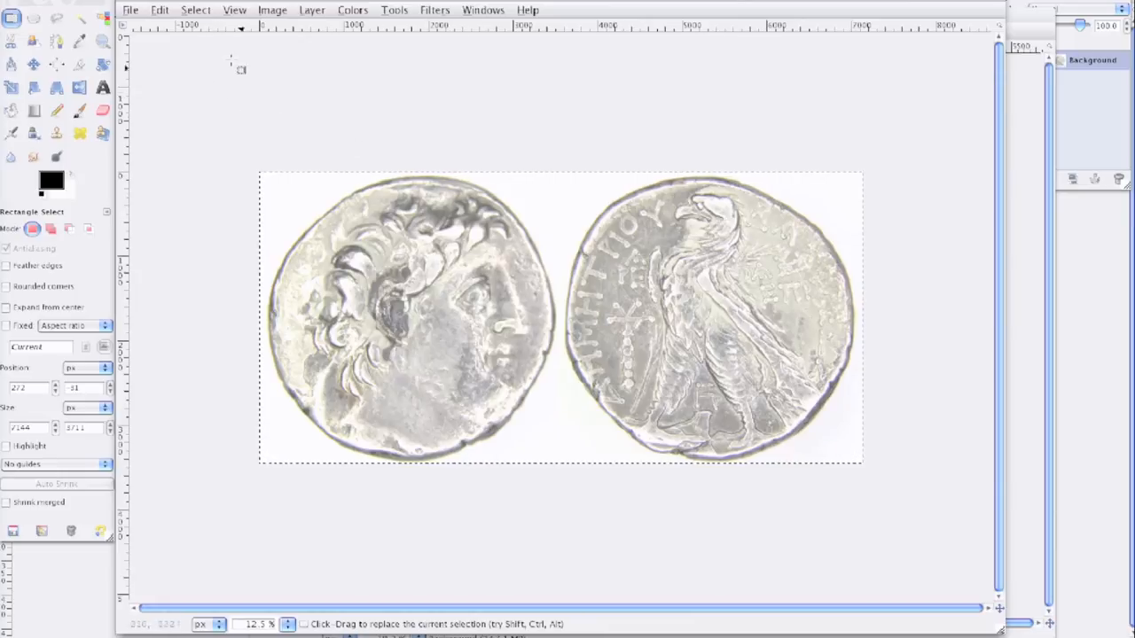
# Save the combined image as The Final Result.tif in the Ancient Coin folder with Compression None.
pyautogui.click(129, 11)
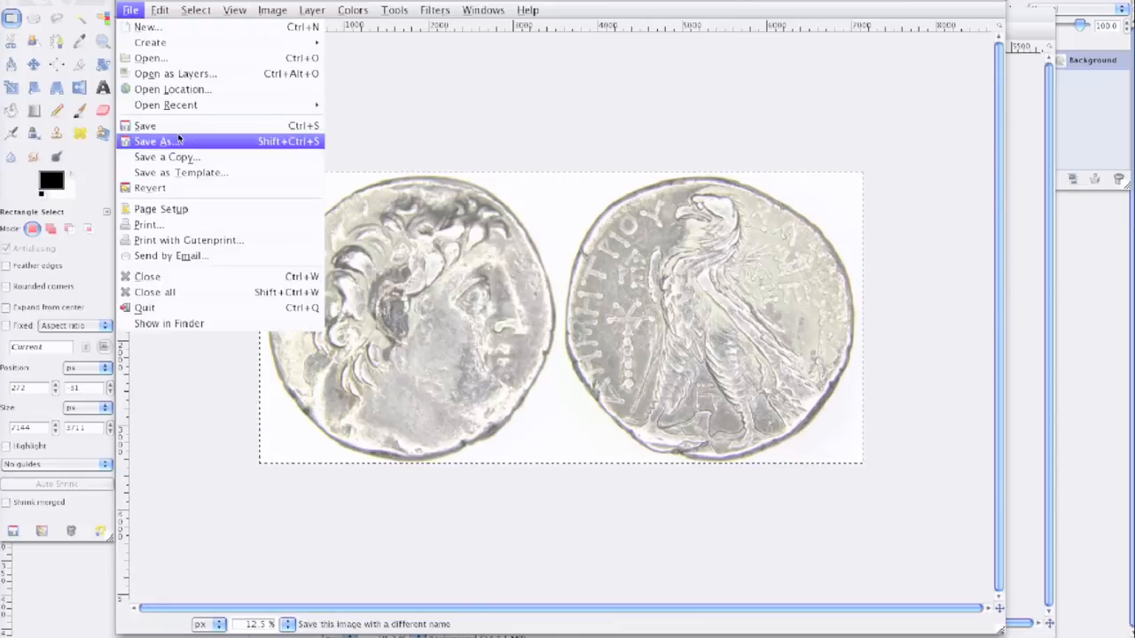
pyautogui.click(154, 142)
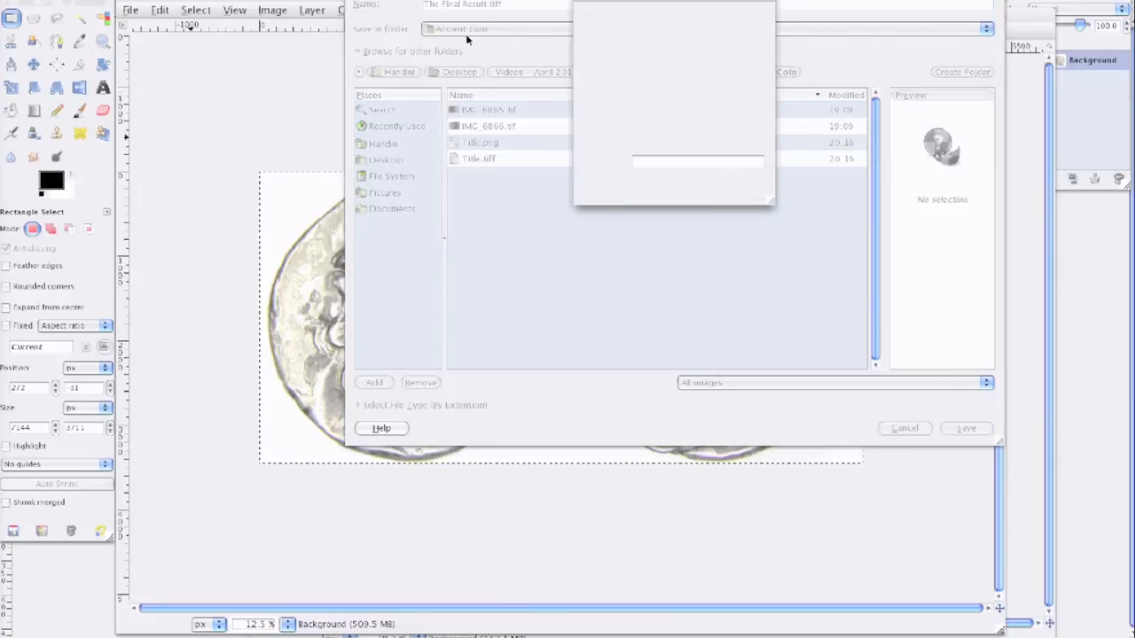
pyautogui.click(965, 427)
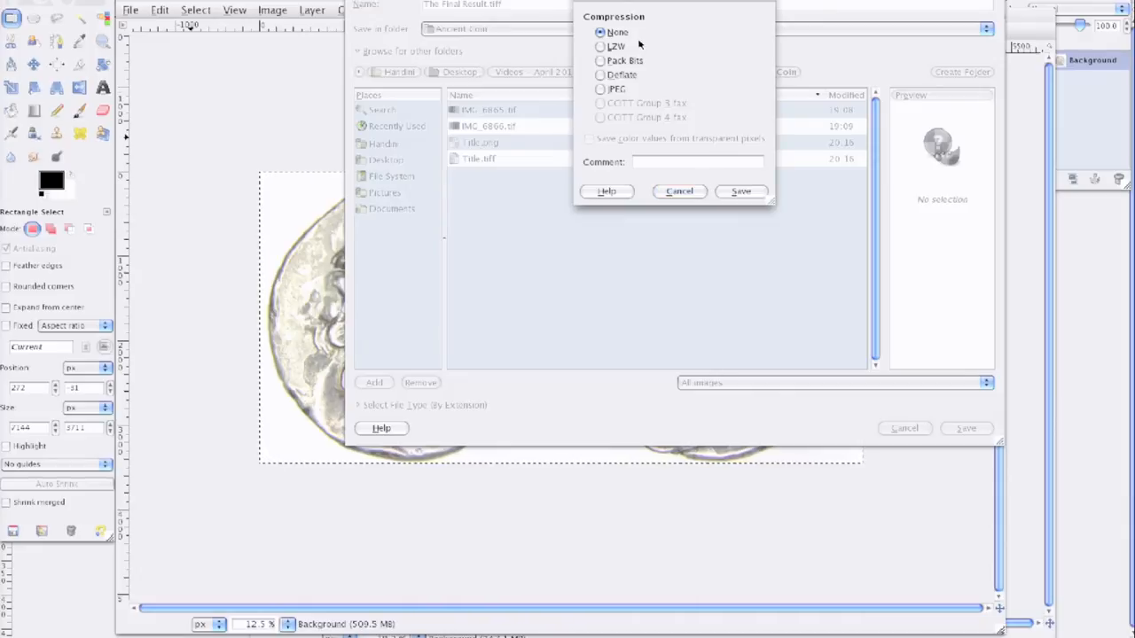
pyautogui.click(741, 191)
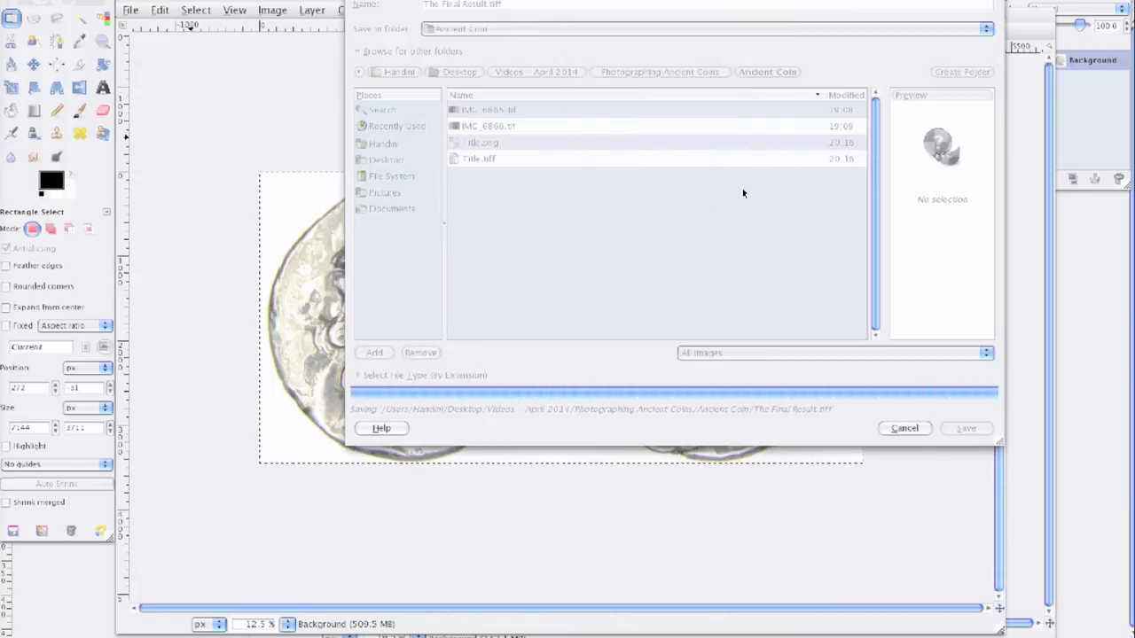
pyautogui.click(964, 427)
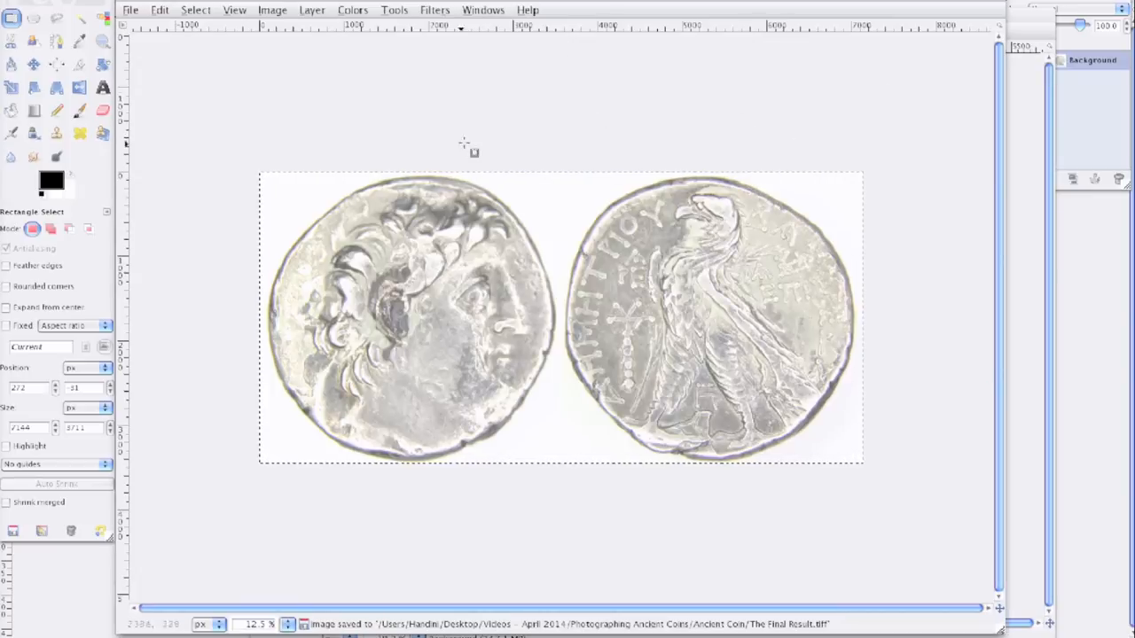